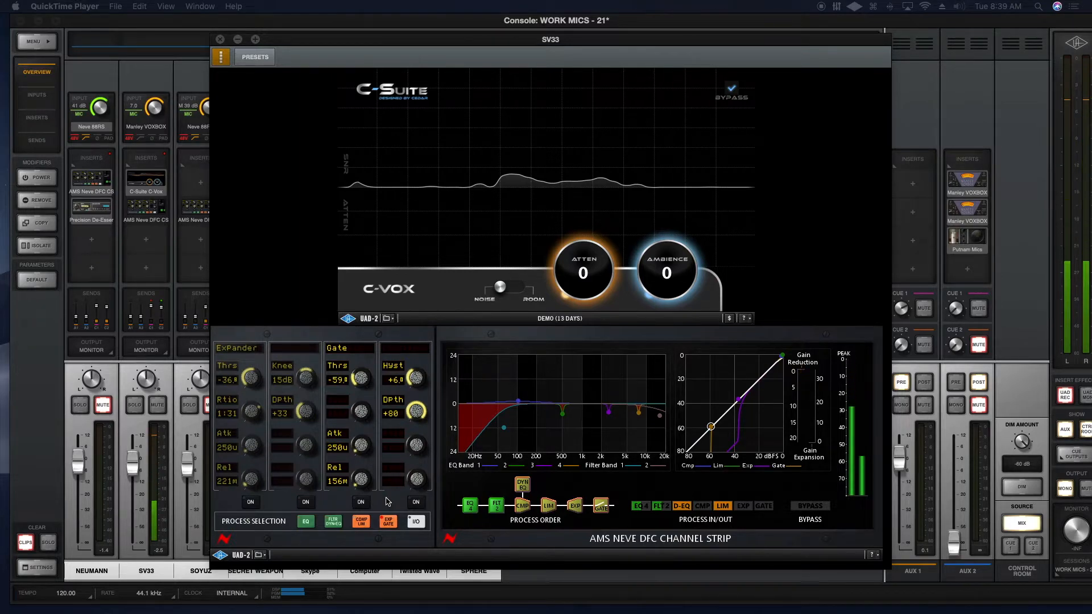
mouse_move(636, 184)
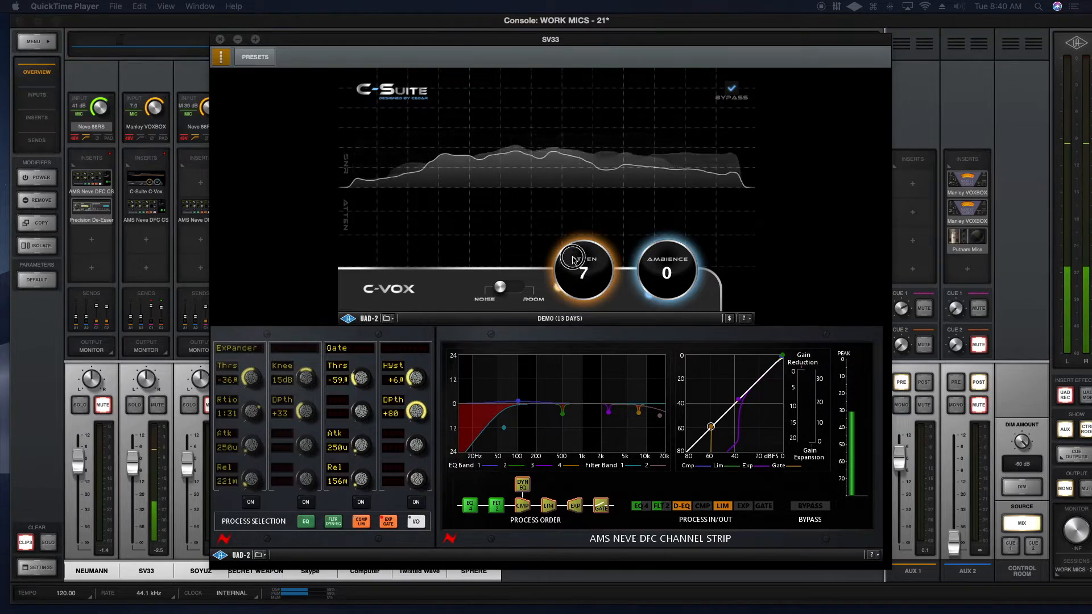
Raise C-Vox ATTEN to 50 and toggle Bypass to compare, ending with noise removal active.
left_click_drag(583, 271, 602, 202)
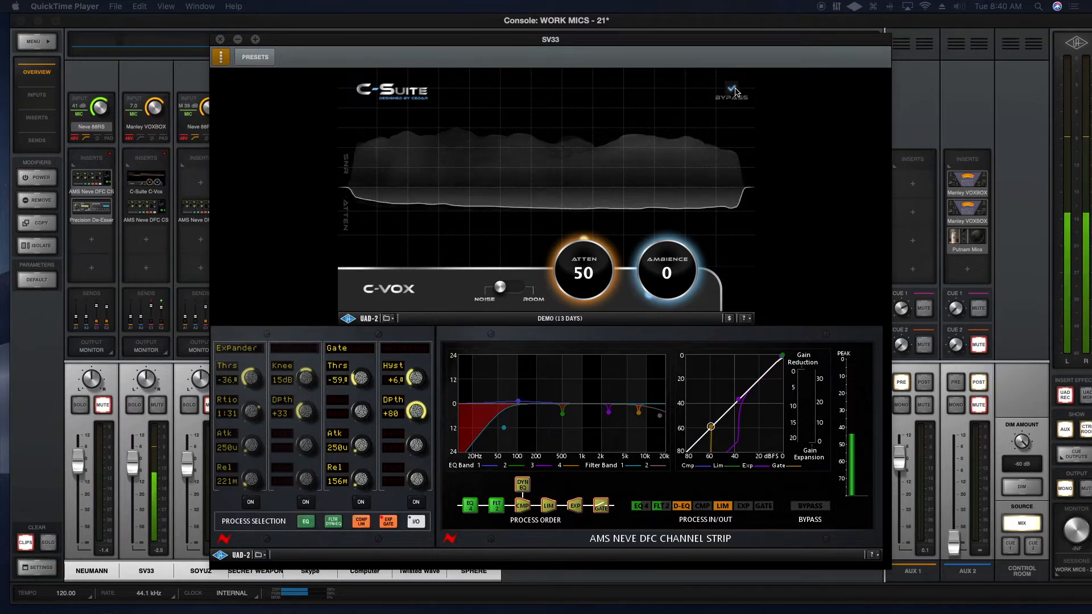
left_click(731, 89)
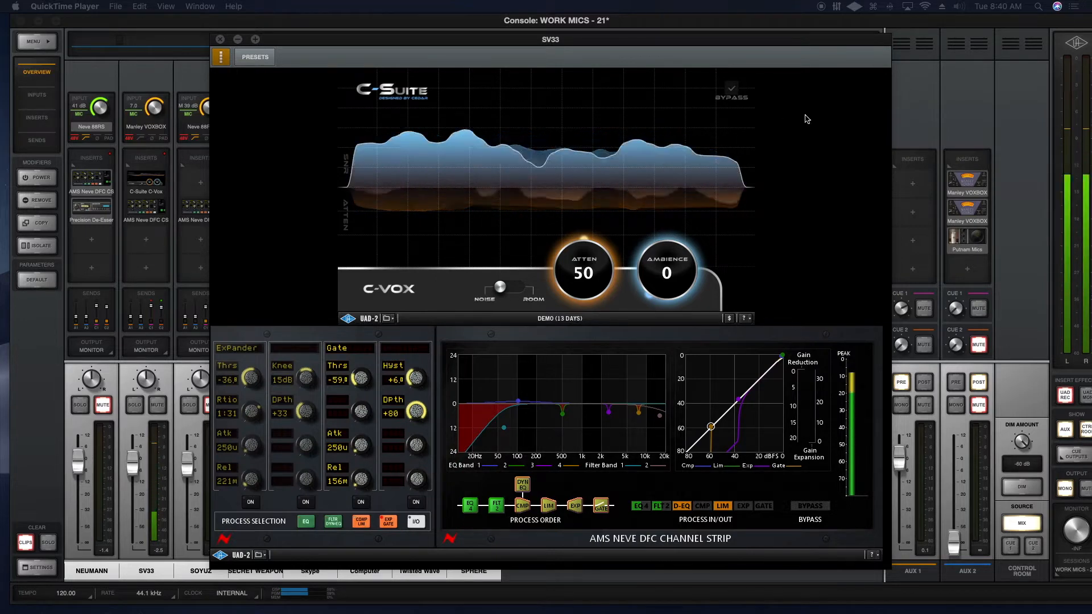
left_click(730, 88)
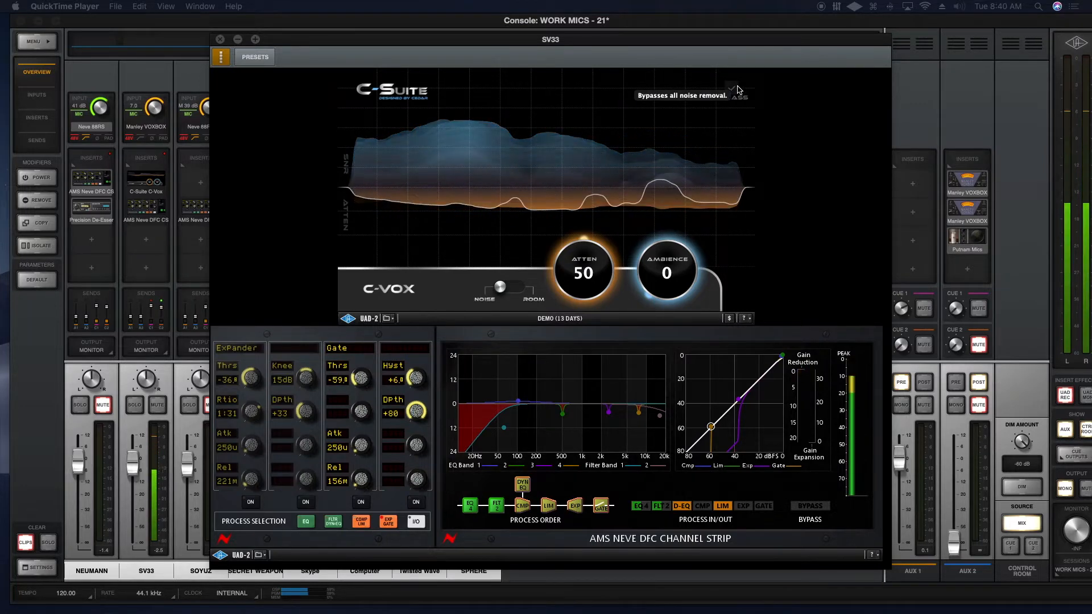
left_click(731, 89)
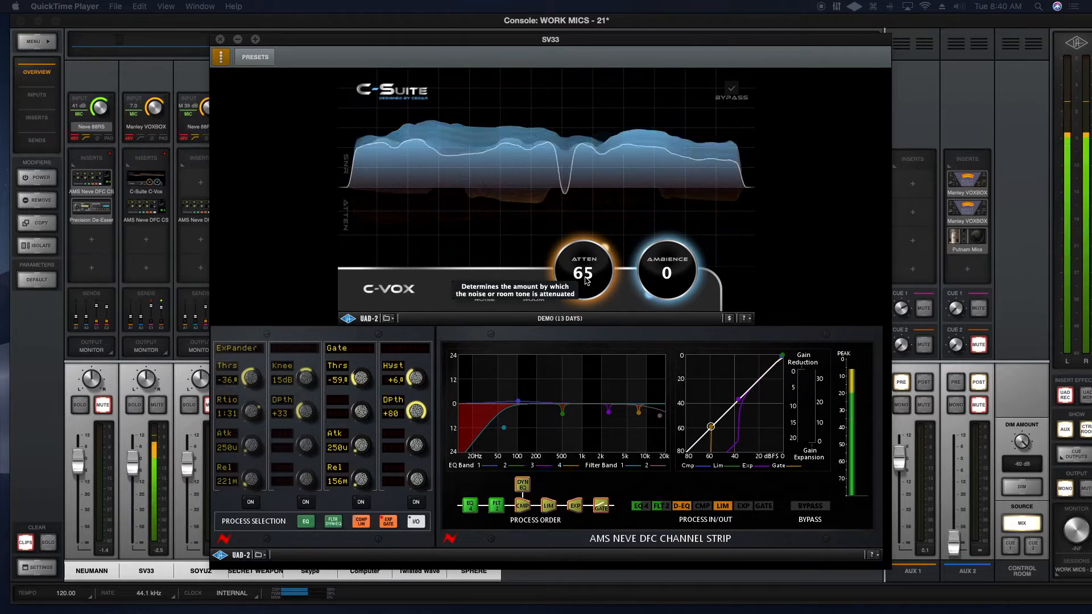
Lower the SV33 C-Vox ATTEN knob from 65 down to 49.
left_click_drag(583, 272, 584, 258)
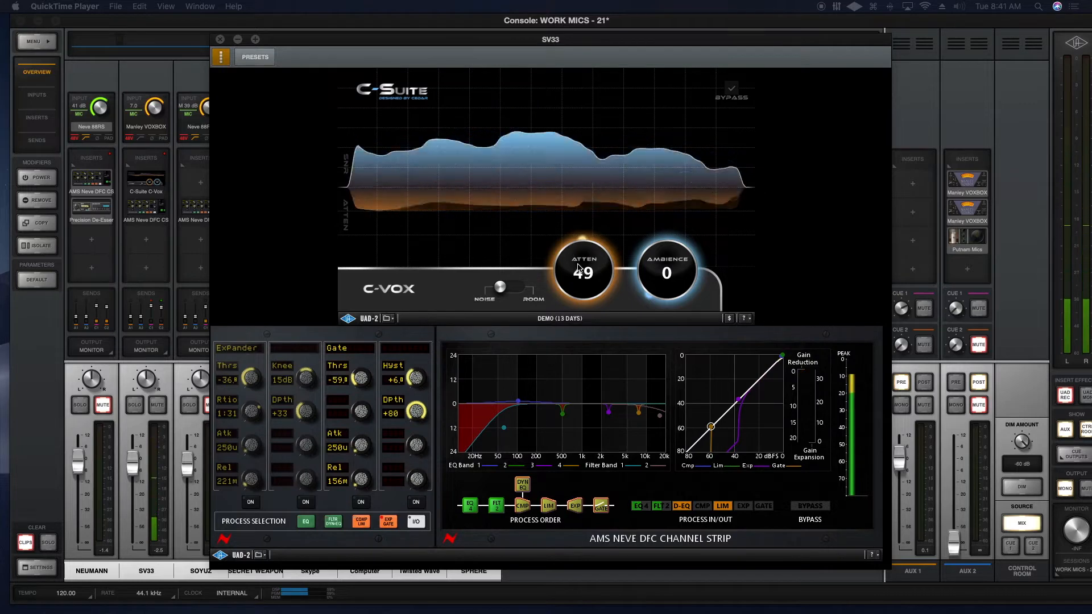
mouse_move(584, 270)
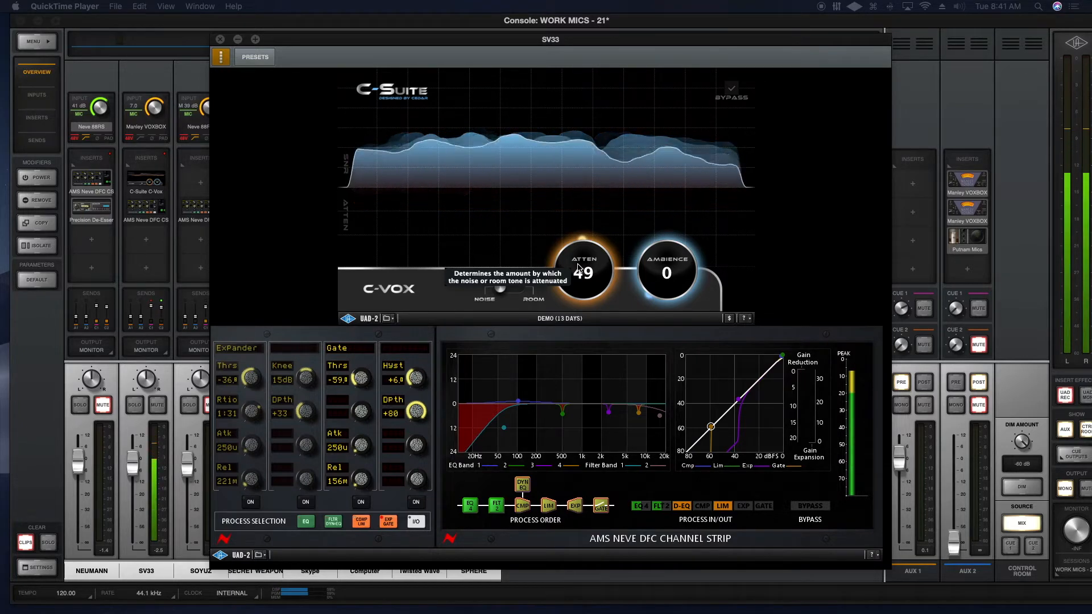
Fine-tune C-Vox attenuation back and forth between 52 and 60.
left_click_drag(583, 270, 583, 261)
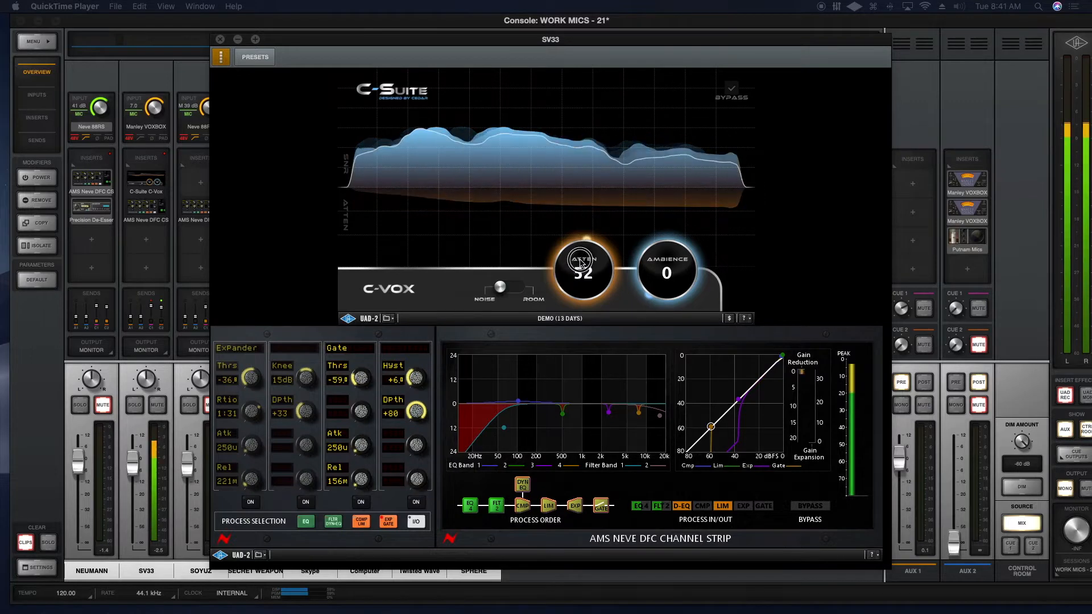
left_click_drag(583, 272, 584, 251)
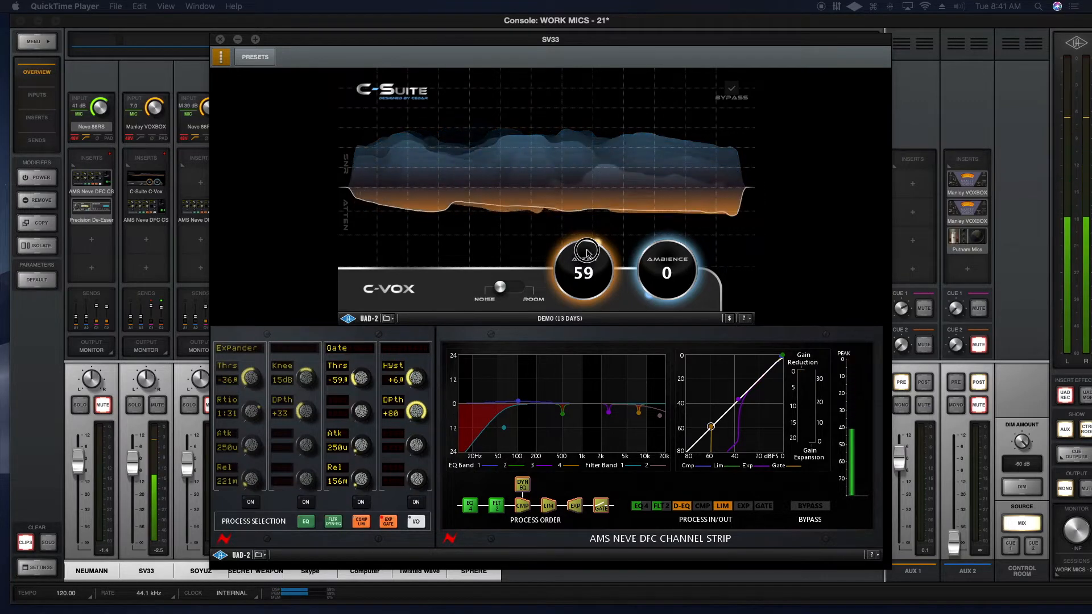
left_click_drag(583, 250, 583, 261)
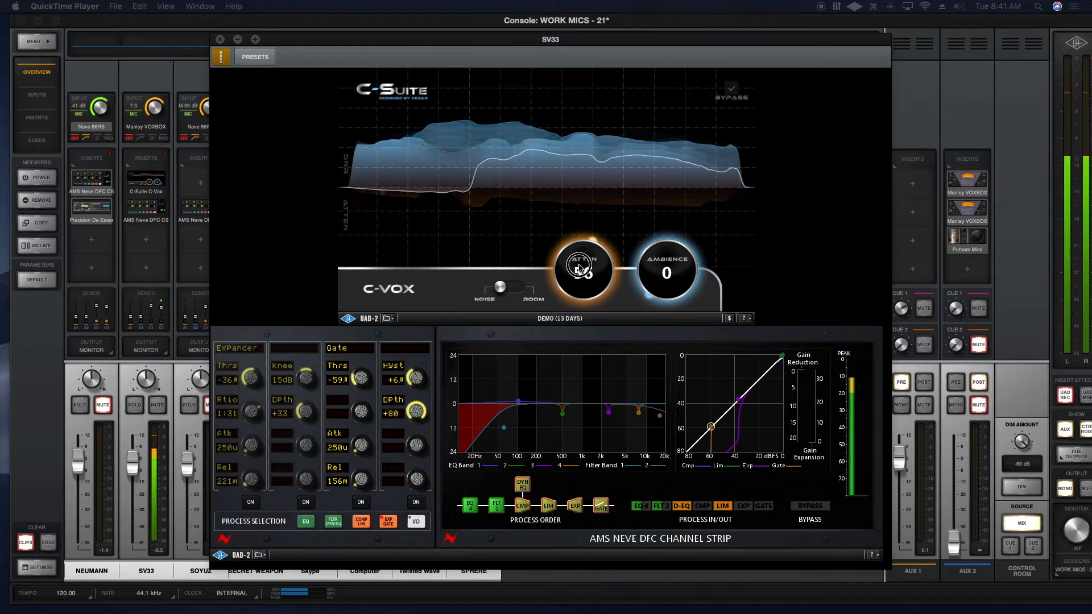
left_click_drag(583, 271, 582, 258)
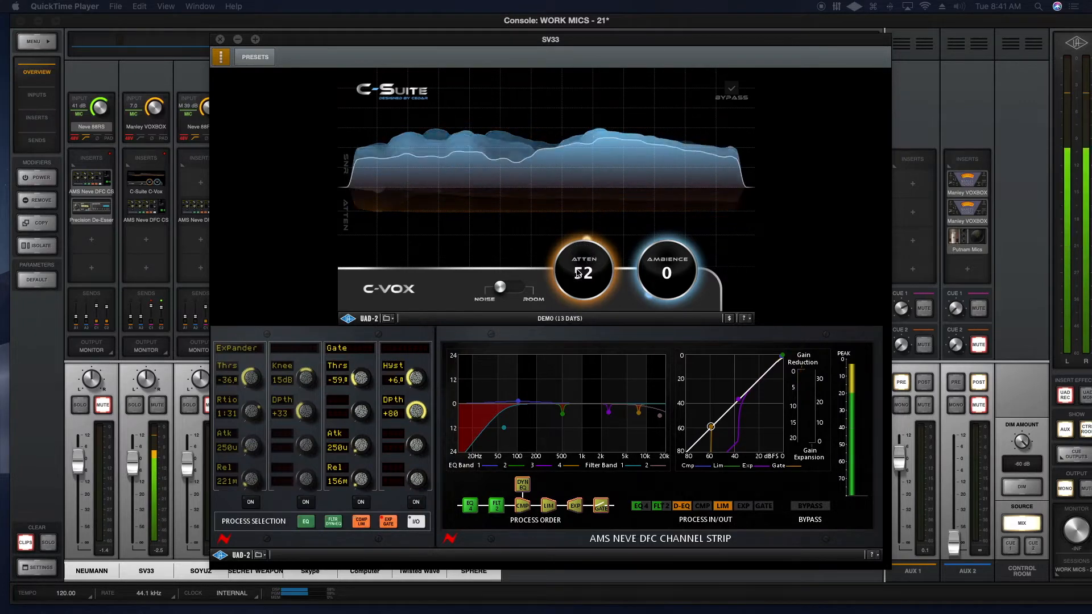
mouse_move(582, 272)
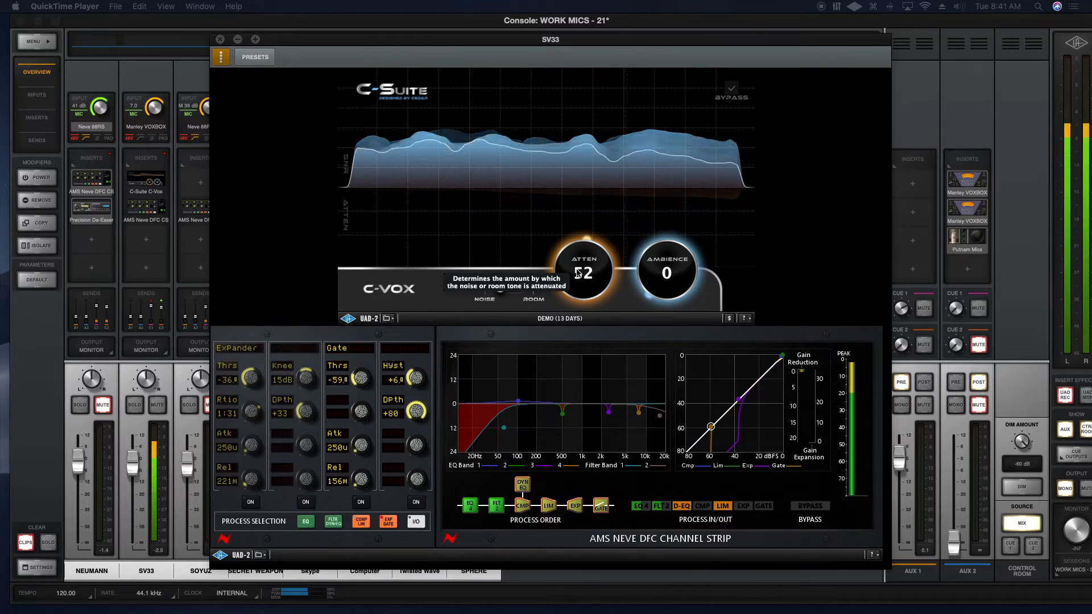
left_click_drag(583, 272, 583, 237)
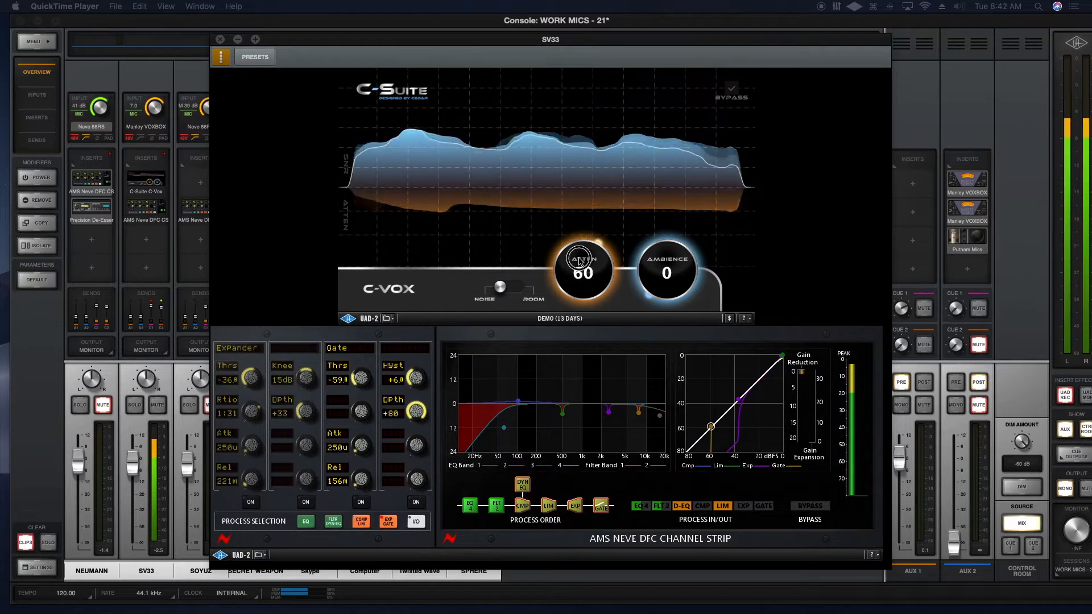
left_click_drag(583, 270, 582, 277)
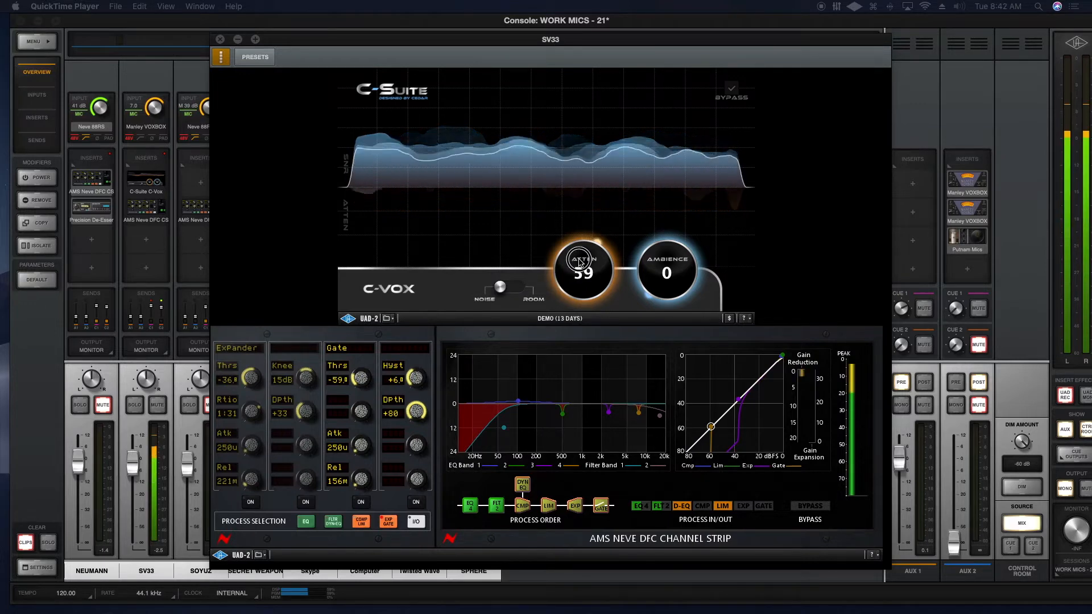
left_click_drag(584, 270, 583, 277)
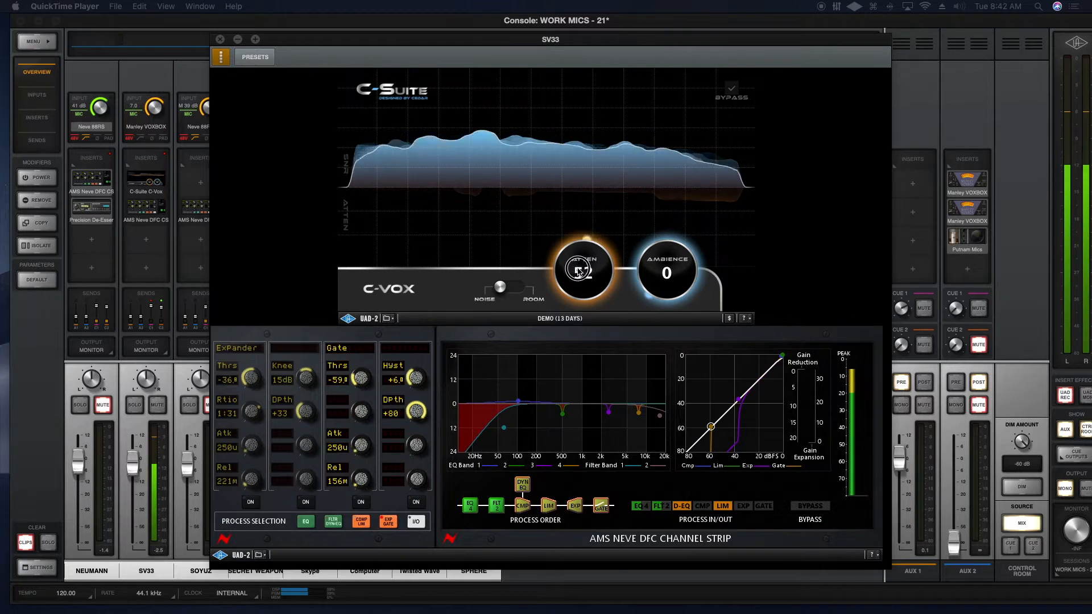
Push attenuation through 64, 76, 82 and 89 to 93, then pull it back down.
left_click_drag(583, 270, 584, 251)
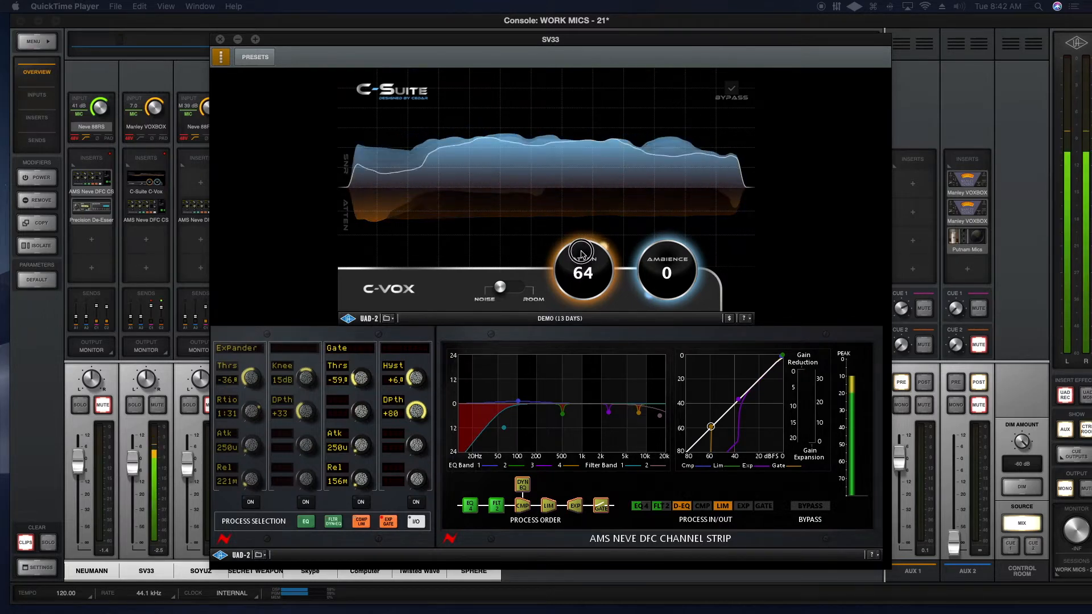
left_click_drag(583, 271, 582, 235)
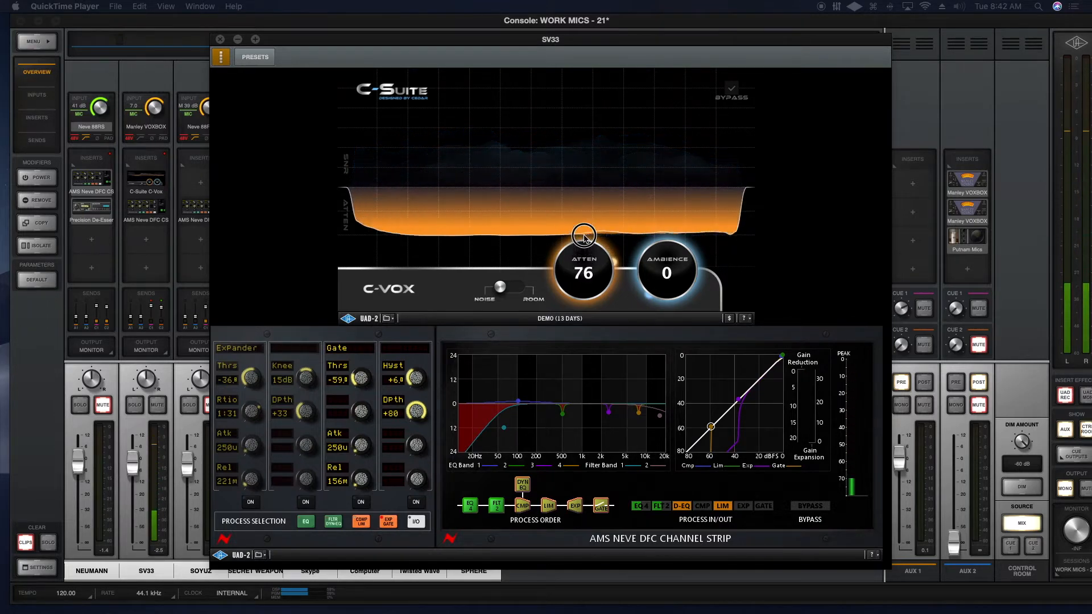
left_click_drag(583, 234, 586, 228)
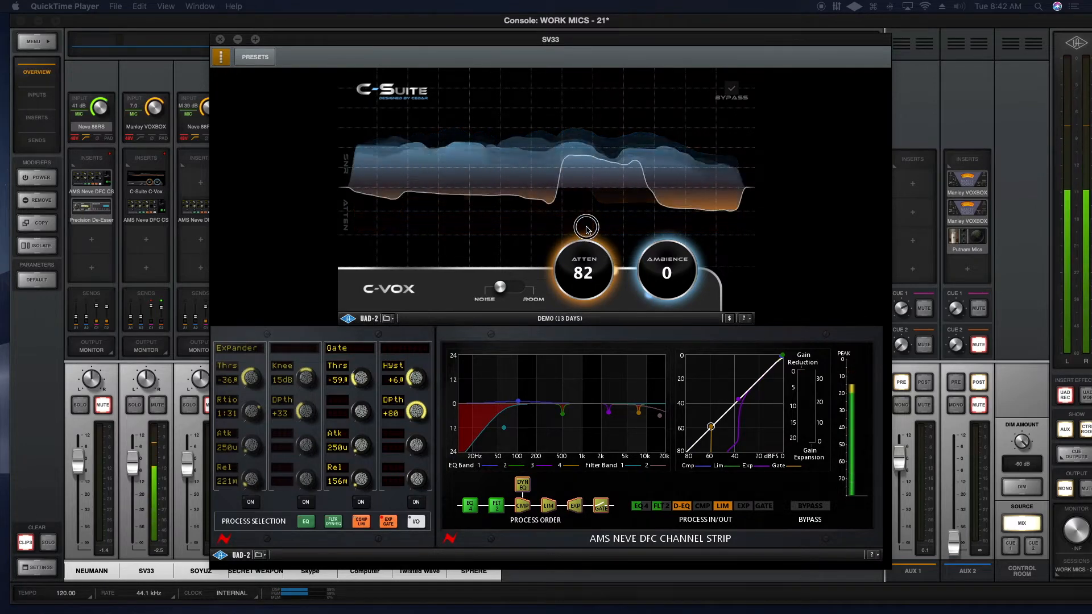
left_click_drag(585, 228, 562, 271)
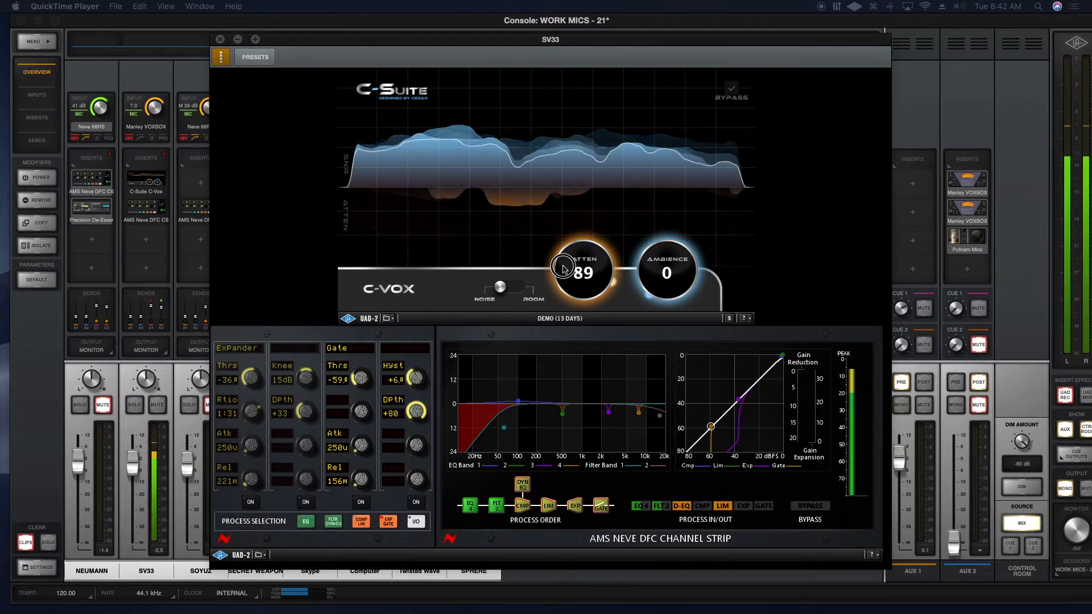
left_click_drag(579, 272, 579, 261)
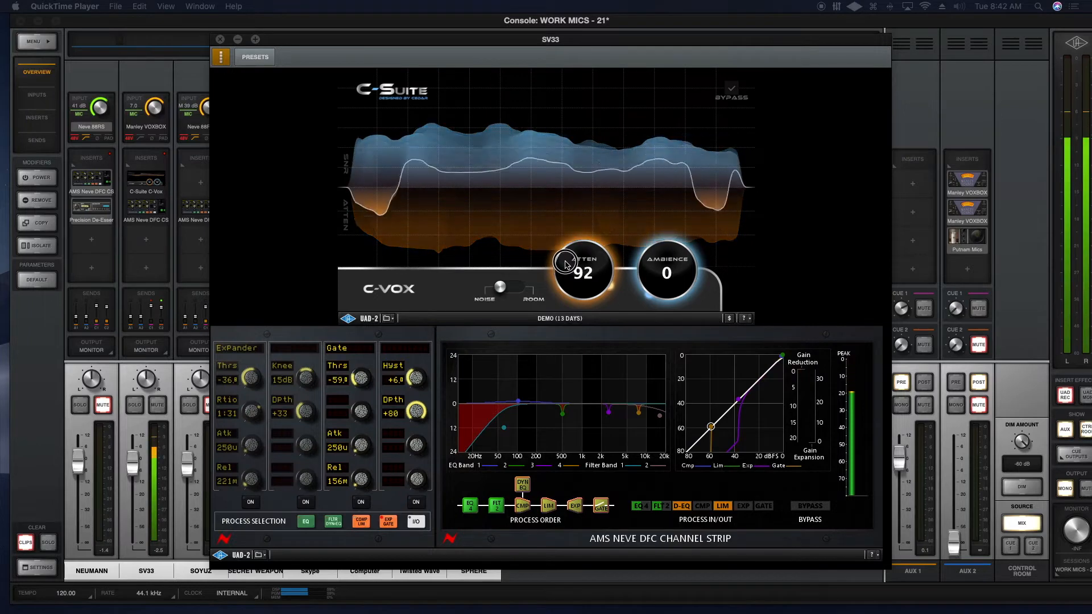
left_click_drag(579, 270, 579, 267)
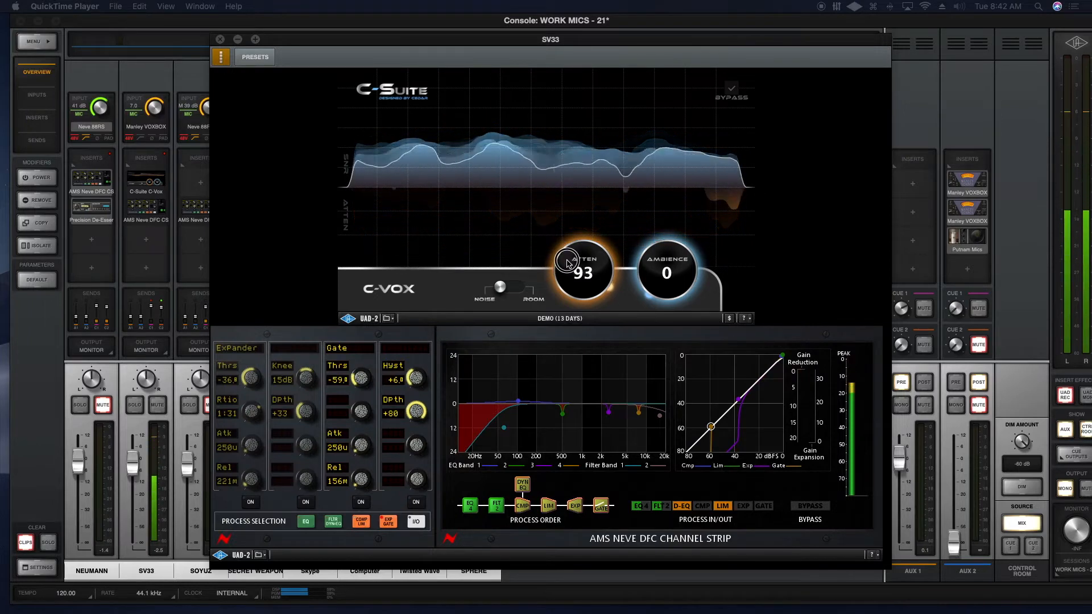
left_click_drag(575, 261, 561, 294)
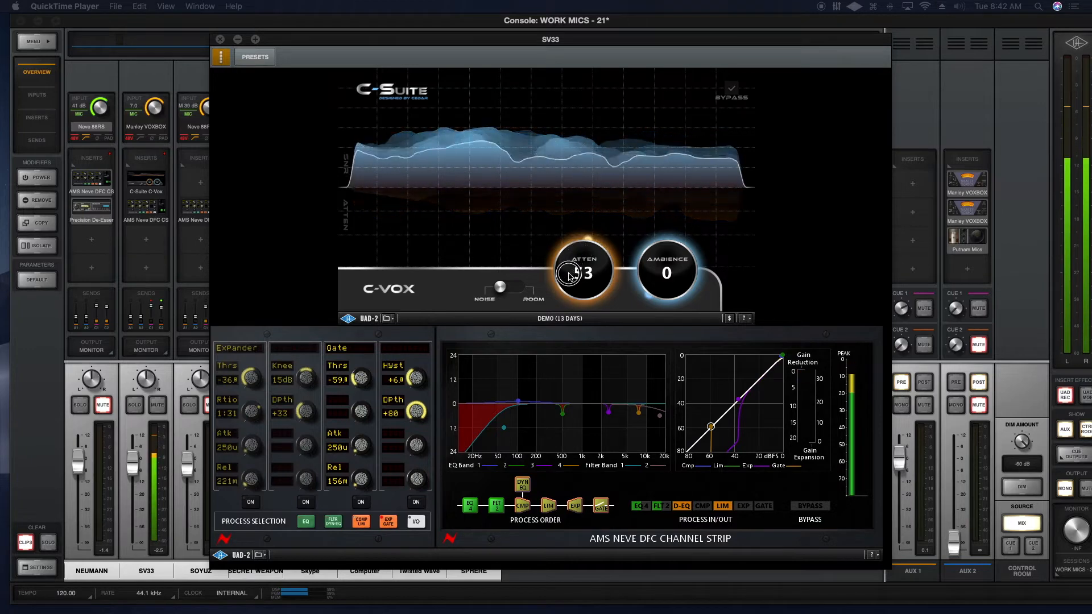
left_click_drag(581, 272, 581, 278)
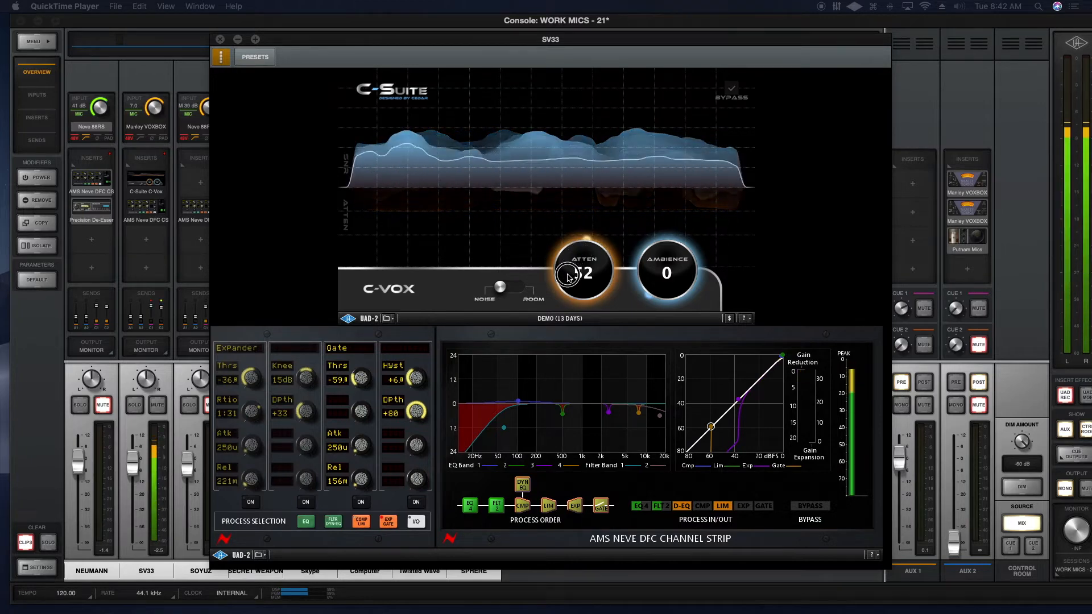
left_click_drag(579, 273, 585, 257)
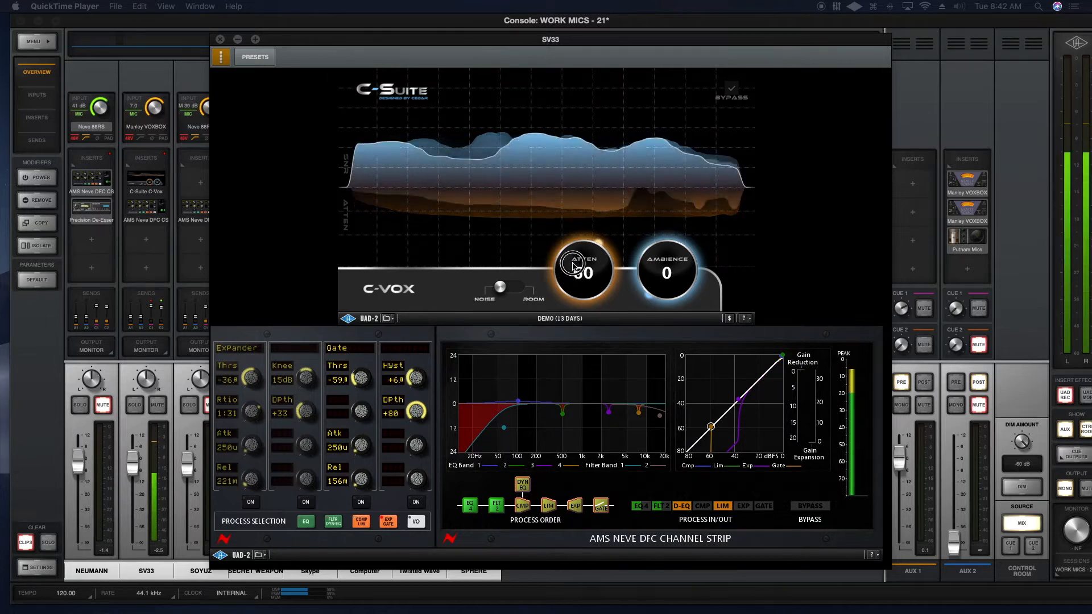
Raise ATTEN through 63, 65, 85 and 94 to 100, then lower it to about 35.
left_click_drag(581, 270, 589, 251)
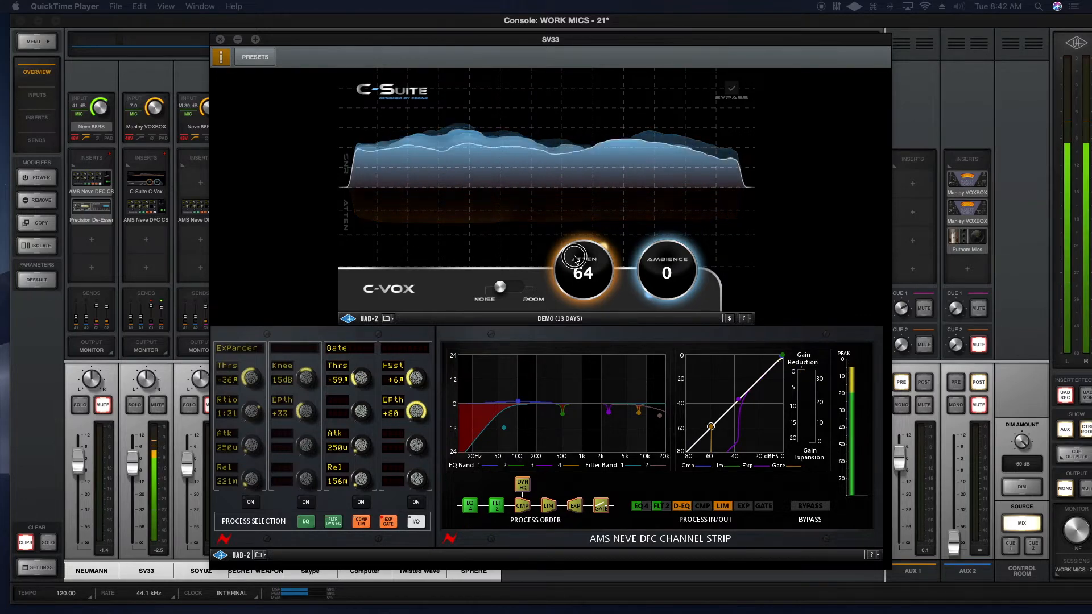
left_click_drag(582, 270, 582, 277)
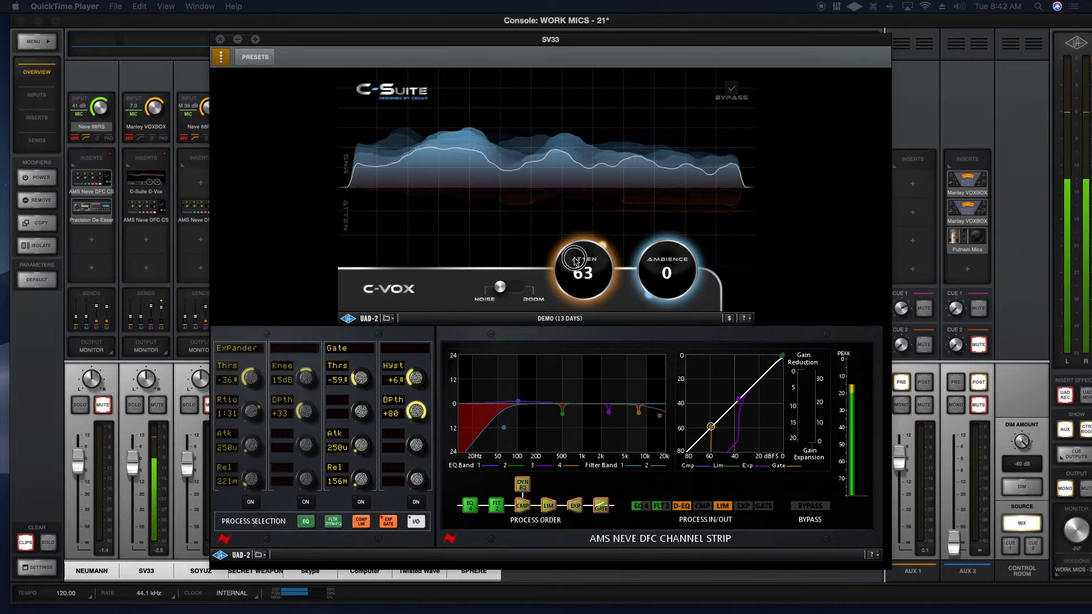
left_click_drag(581, 268, 585, 261)
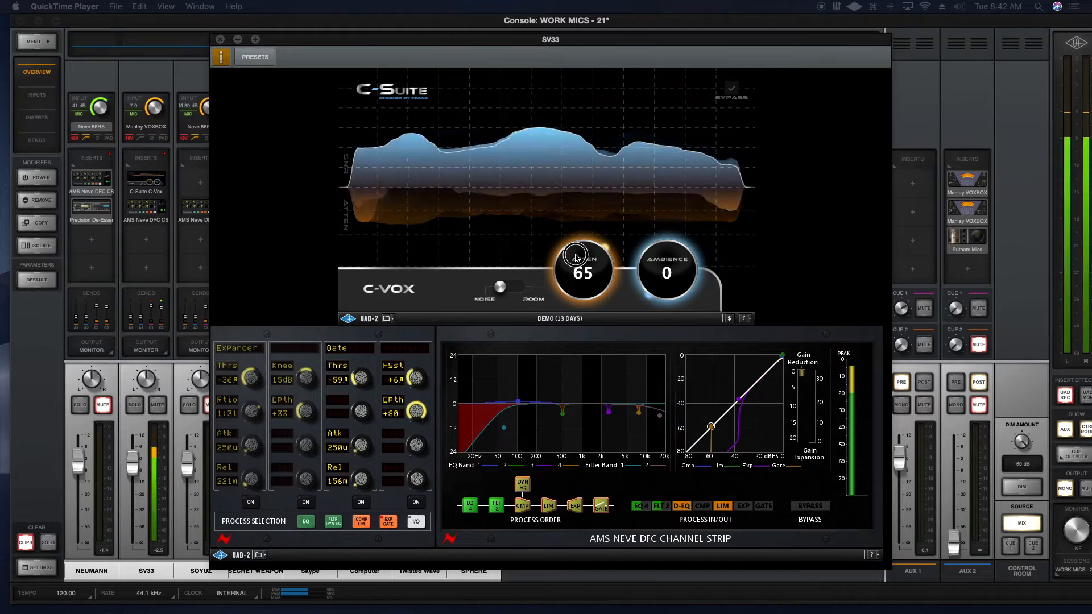
left_click_drag(581, 261, 596, 226)
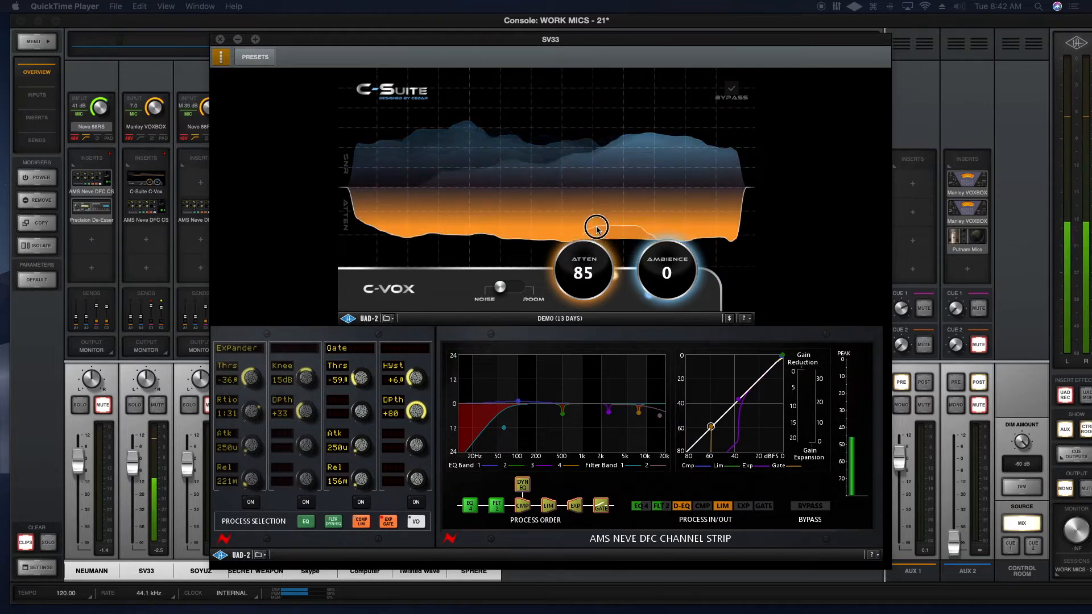
left_click_drag(596, 227, 595, 236)
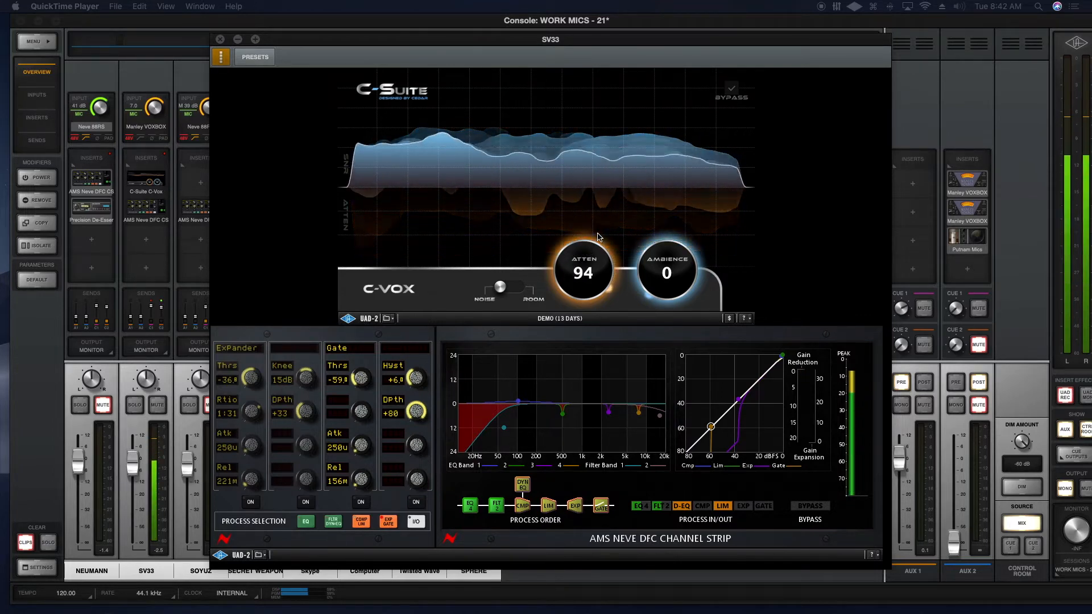
left_click_drag(583, 271, 592, 251)
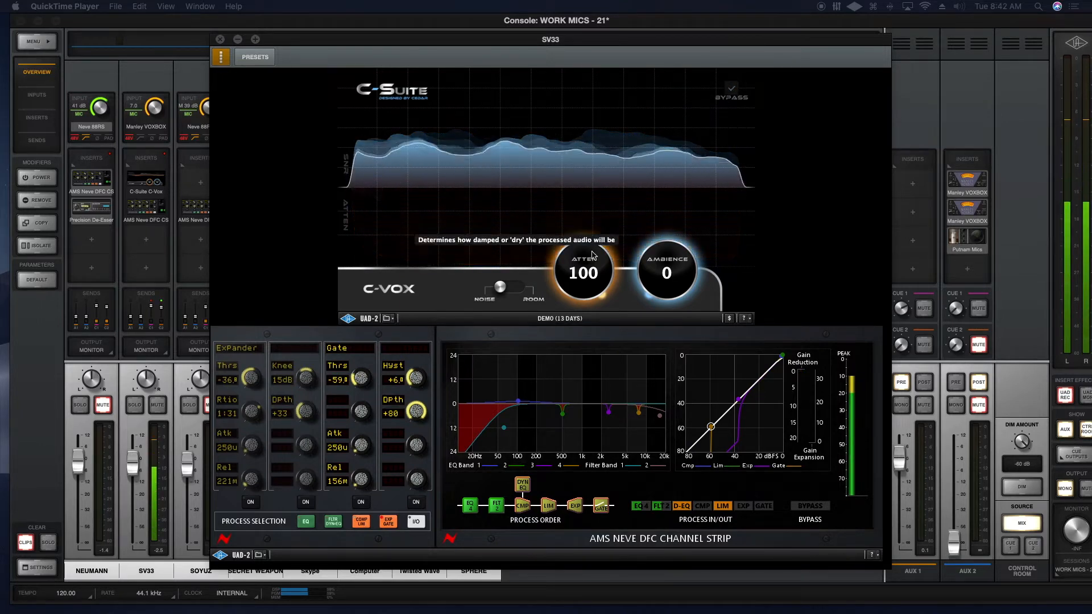
mouse_move(584, 272)
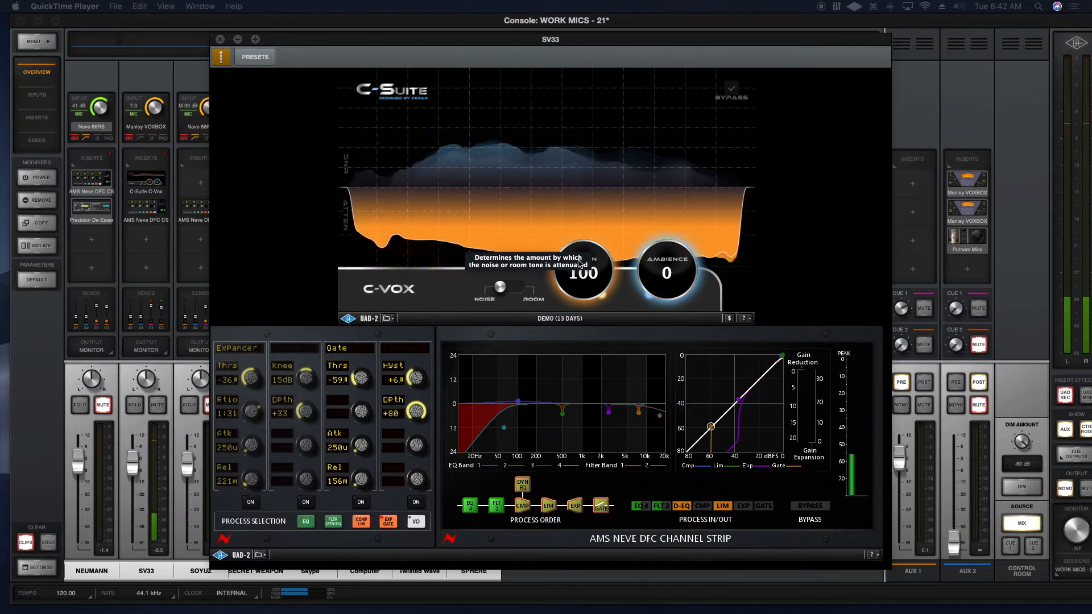
left_click(730, 88)
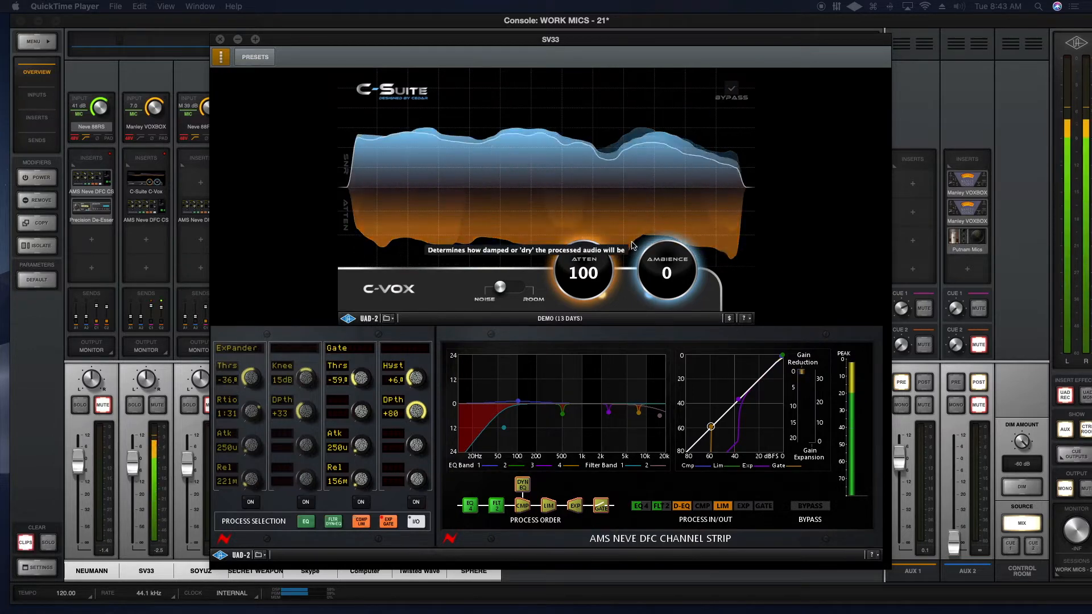
left_click_drag(583, 272, 511, 310)
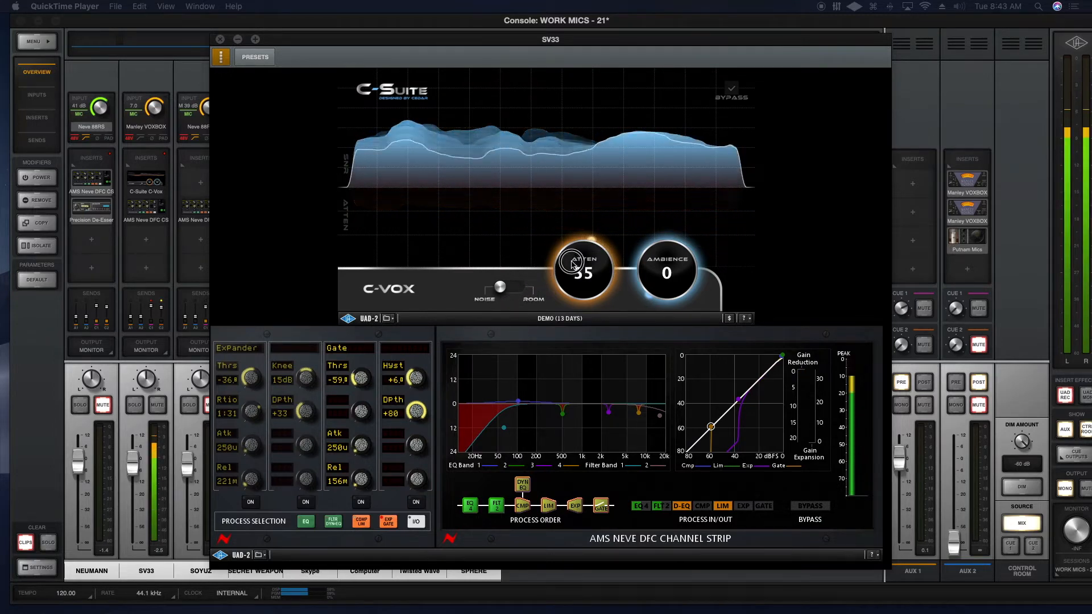
Sweep ATTEN through 68, 80 and 95, set it to 51, then return it to 100.
left_click_drag(581, 271, 571, 244)
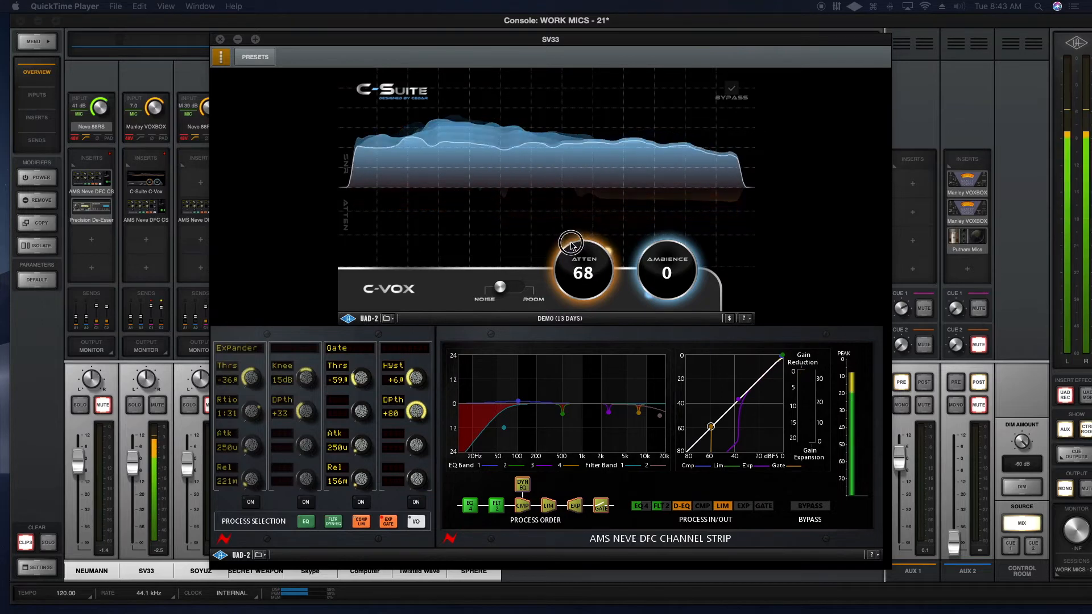
left_click_drag(571, 245, 580, 228)
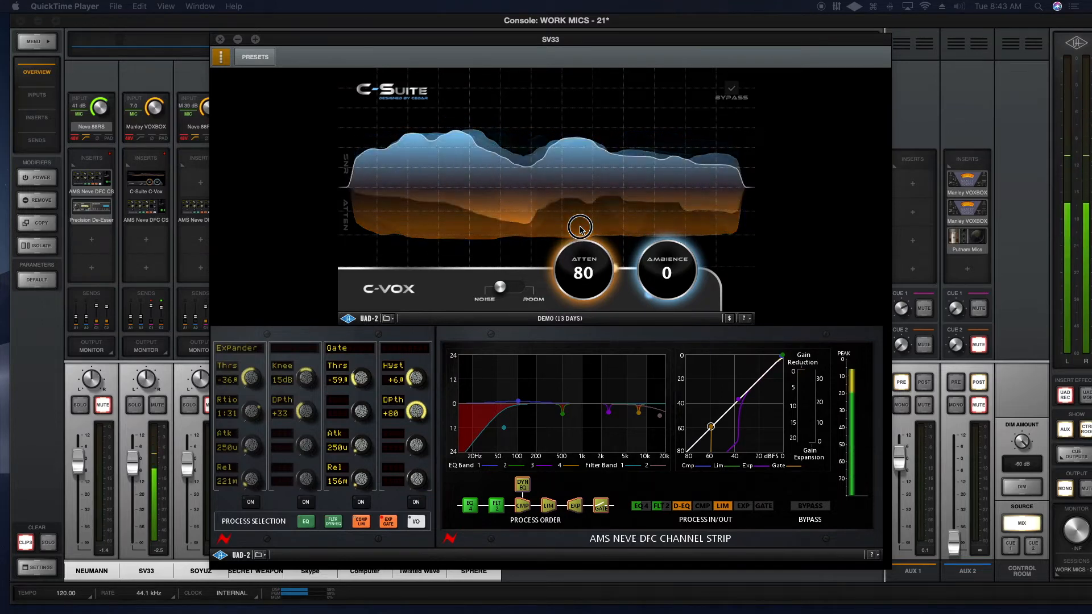
left_click_drag(580, 228, 589, 205)
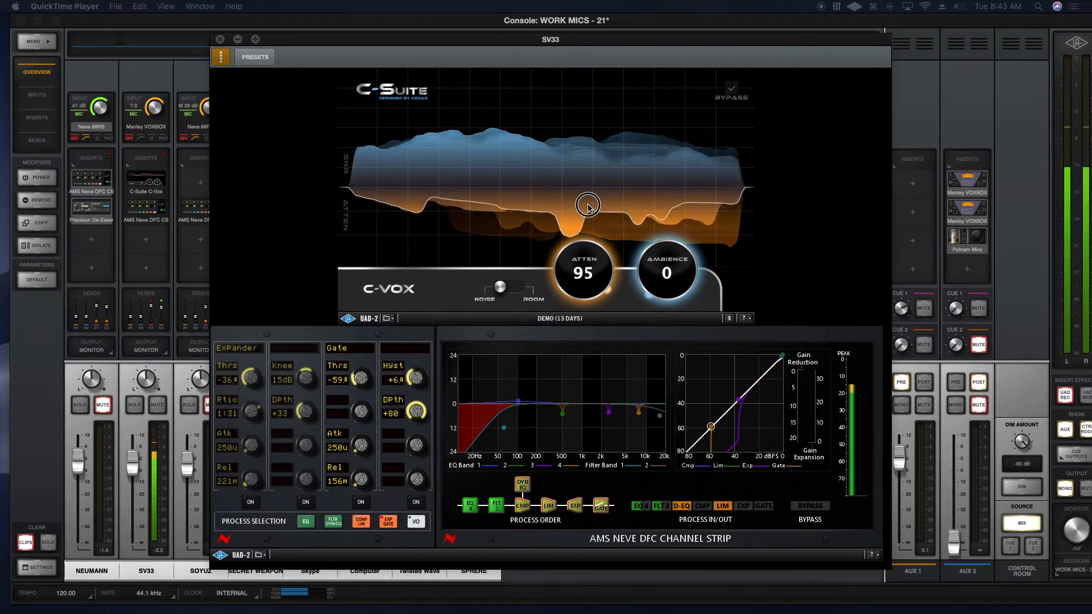
left_click_drag(588, 207, 590, 193)
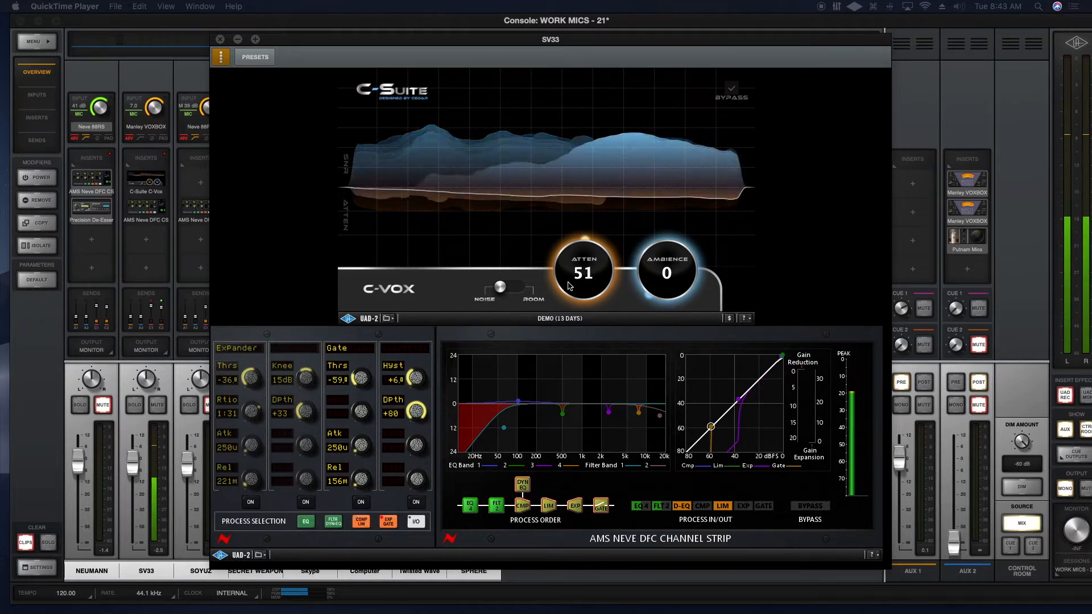
mouse_move(582, 269)
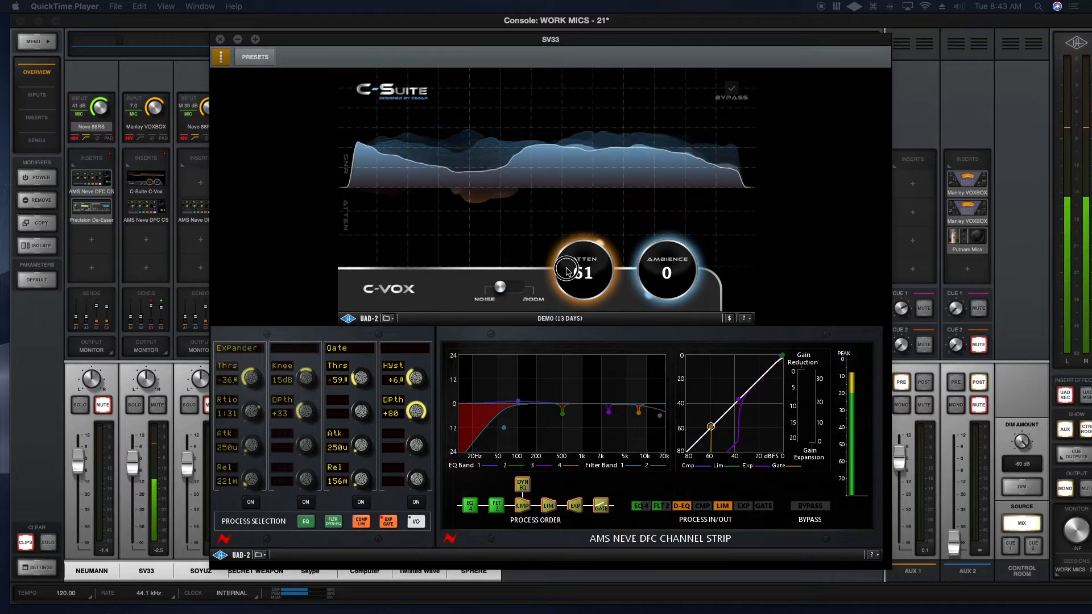
left_click_drag(582, 270, 567, 252)
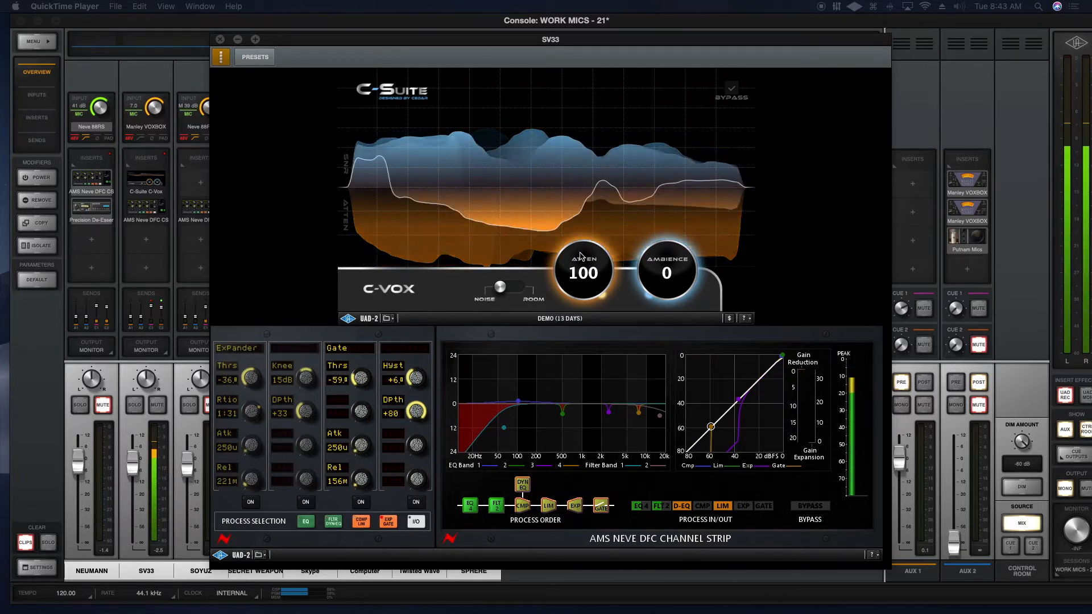
left_click_drag(581, 272, 581, 278)
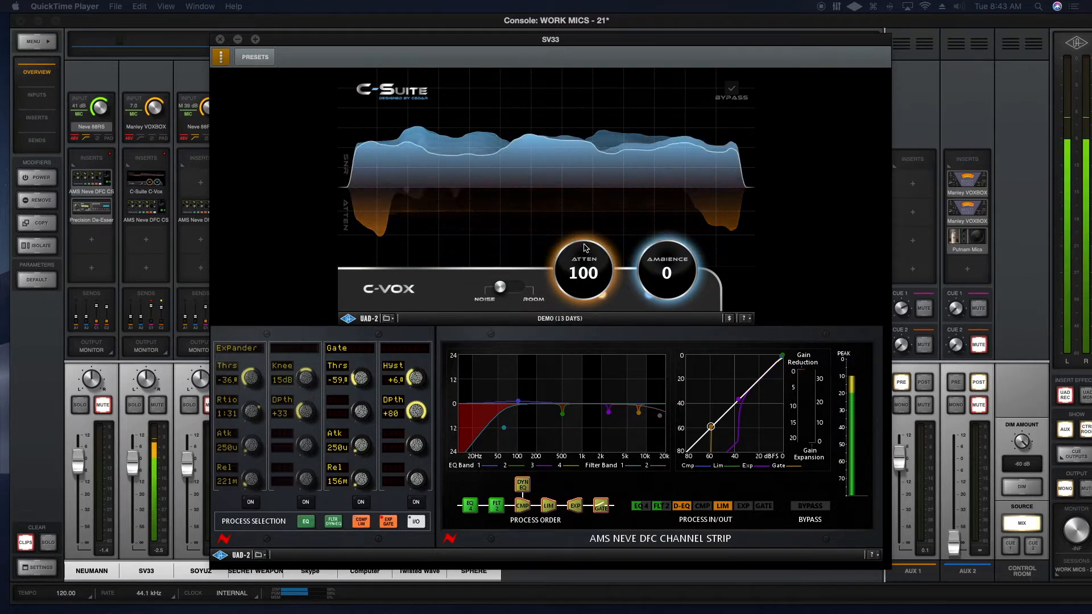
Toggle C-Vox Bypass off and on, then engage Bypass with ATTEN at 48.
left_click(729, 89)
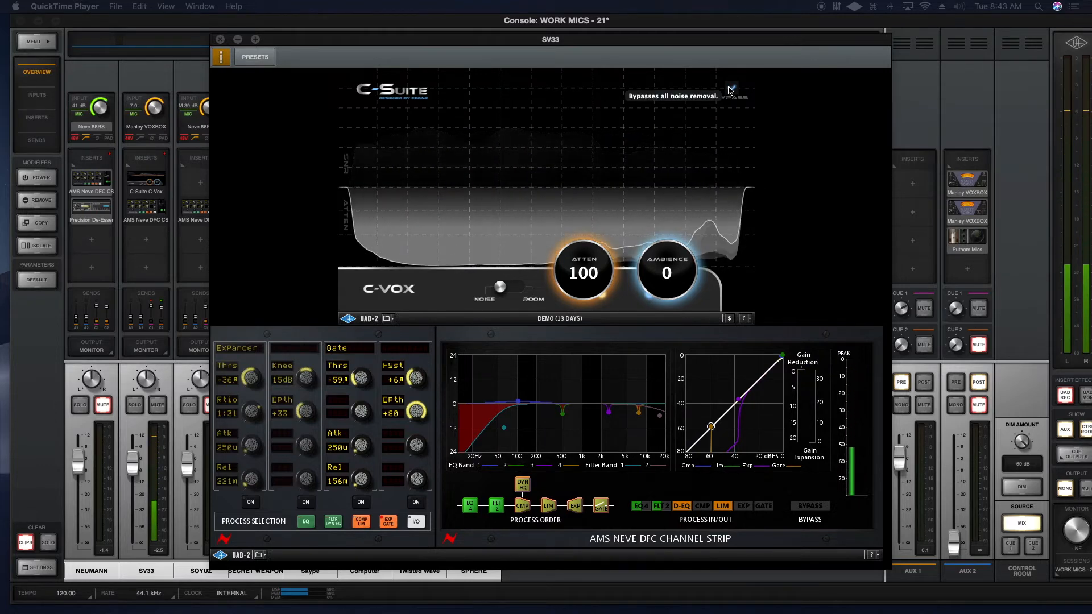
left_click(731, 90)
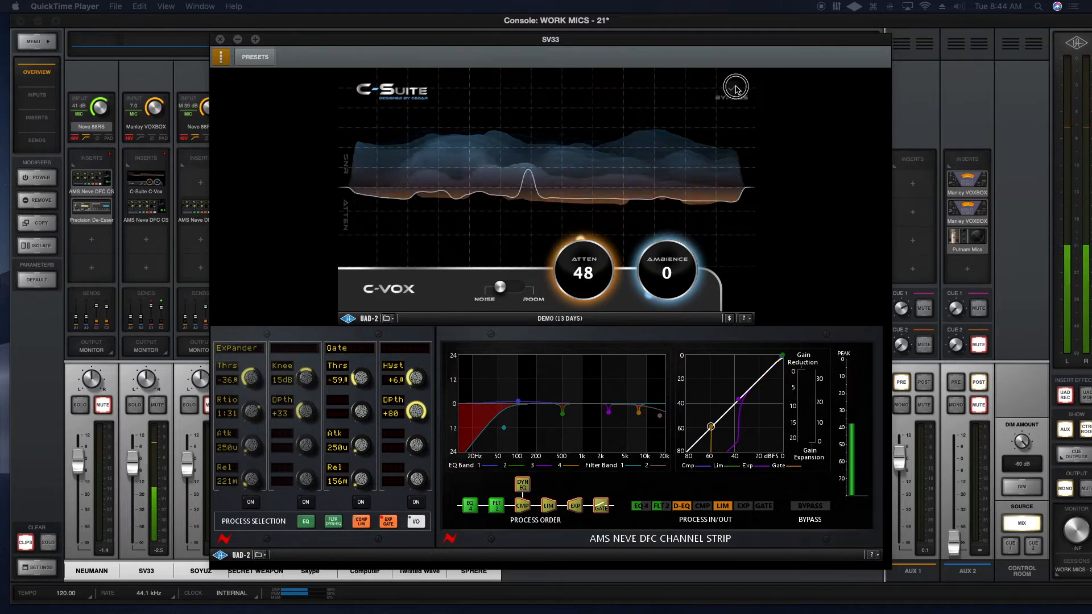
left_click(734, 87)
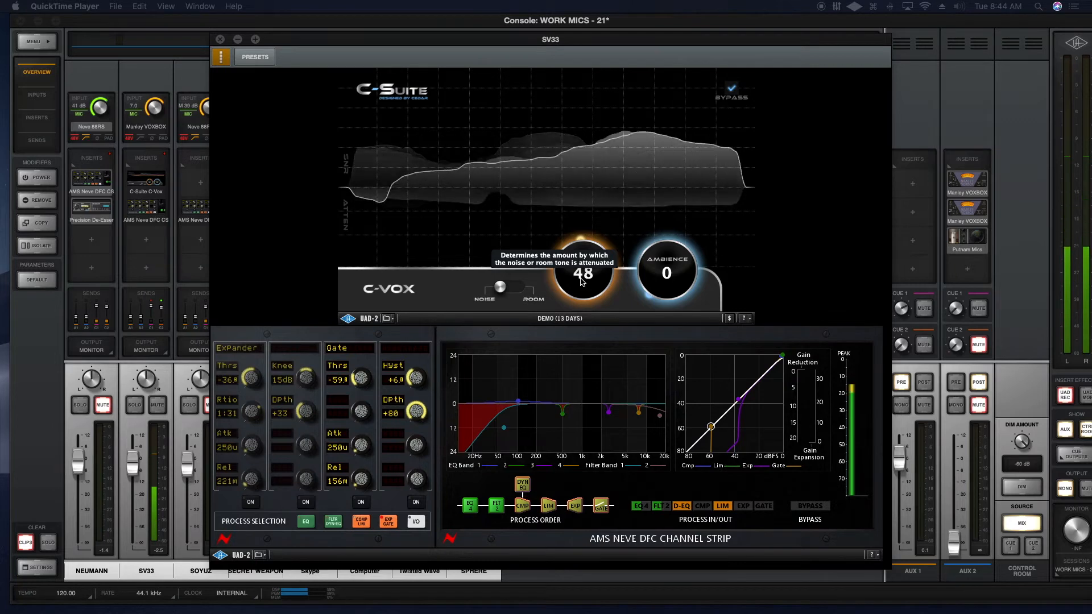
Nudge the C-Vox attenuation up from 48 to about 51.
left_click_drag(583, 271, 583, 261)
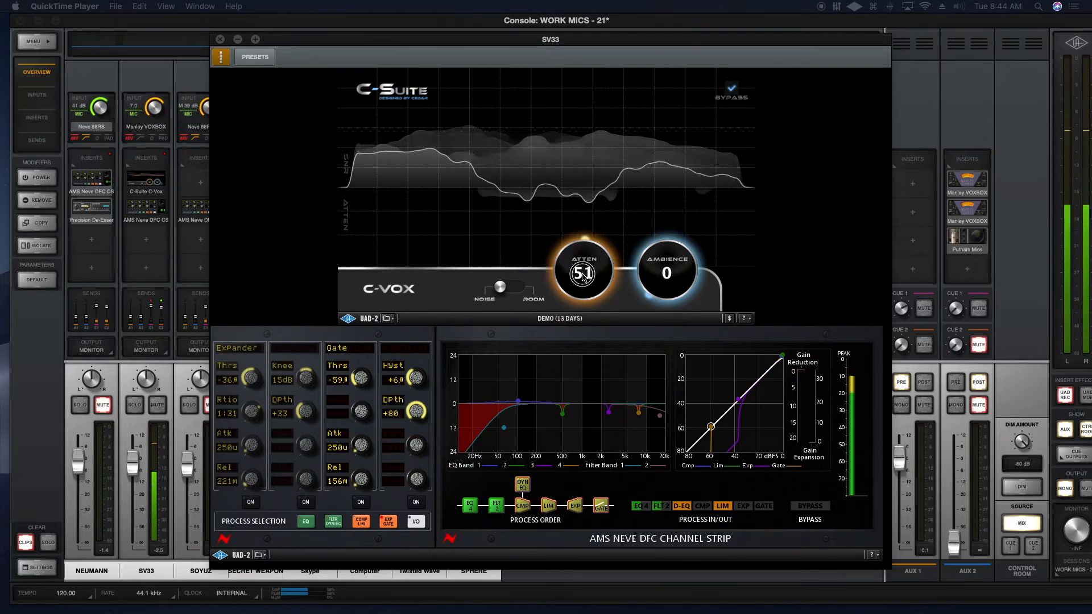
mouse_move(584, 271)
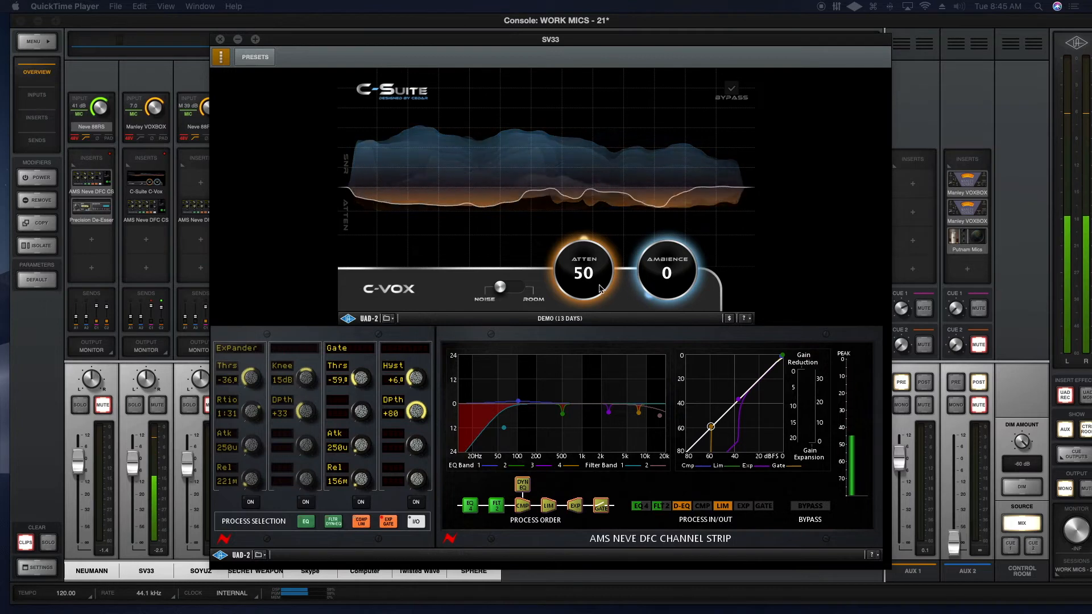
left_click_drag(584, 272, 583, 251)
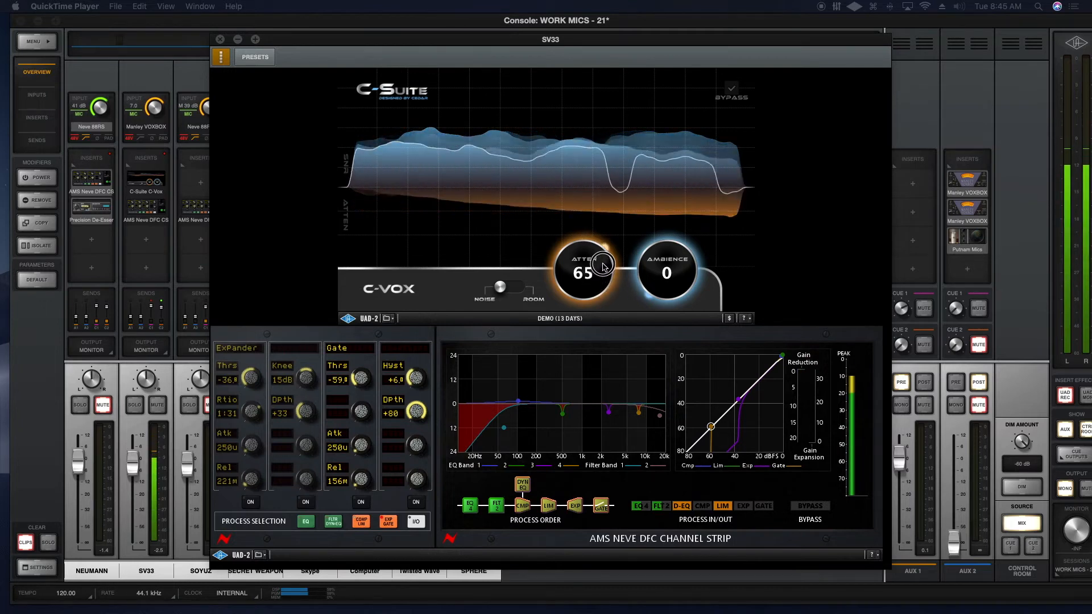
left_click(730, 88)
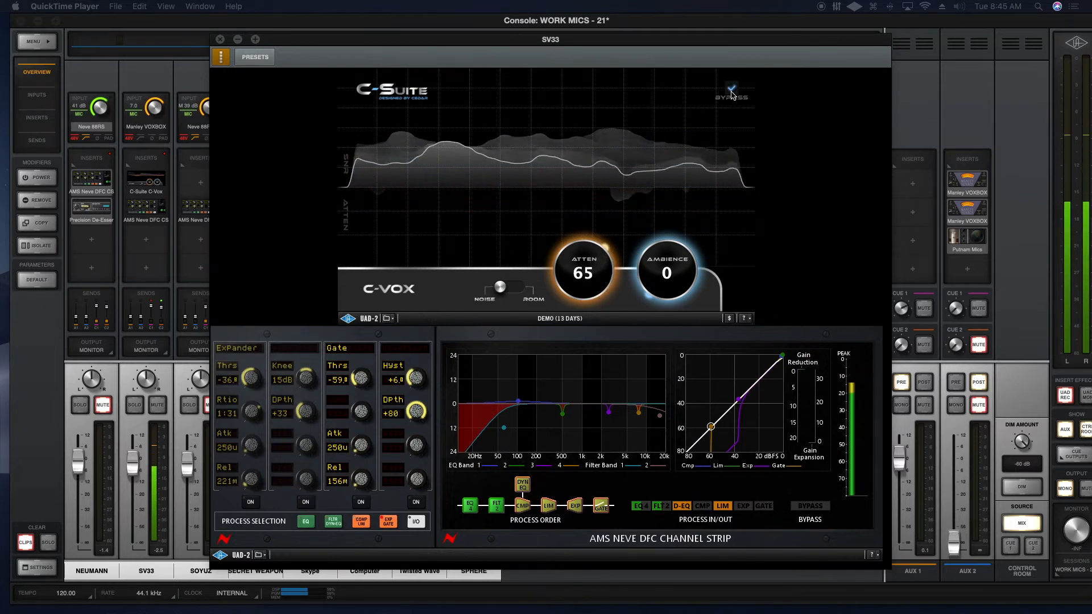
left_click(731, 87)
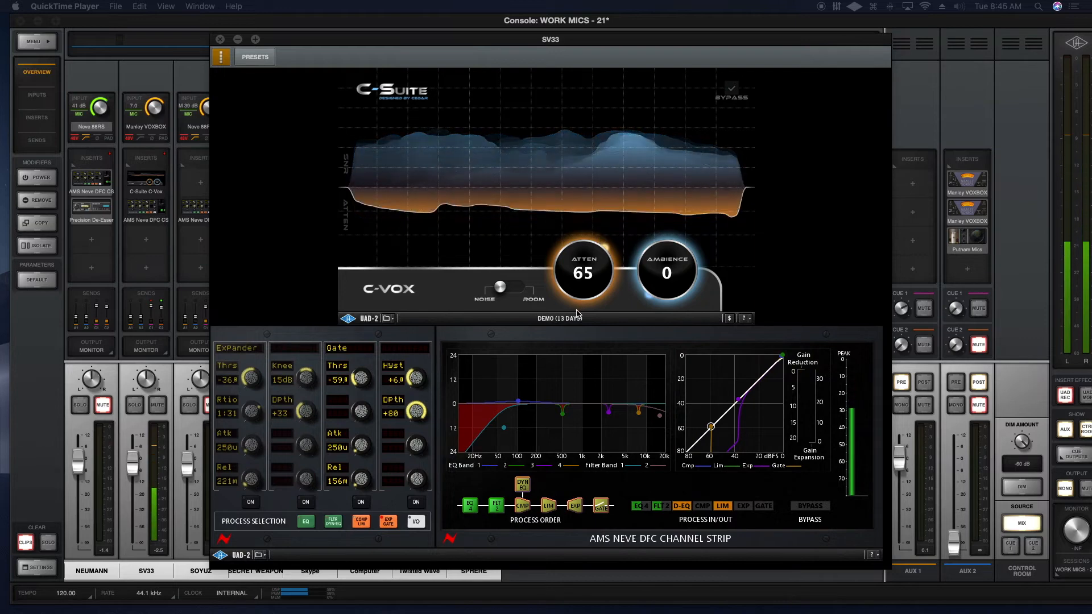
mouse_move(581, 306)
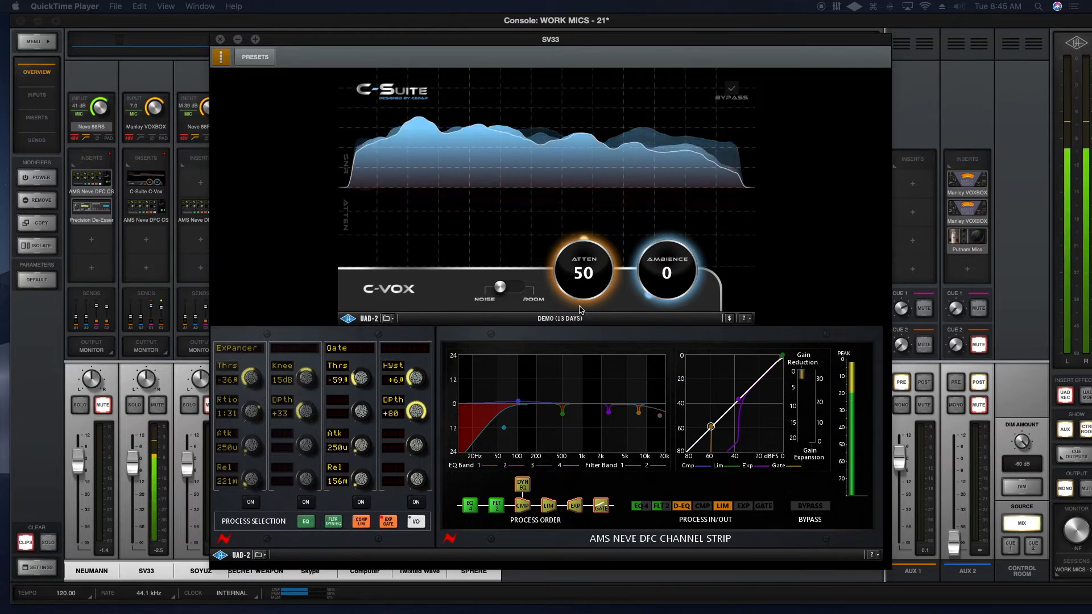
mouse_move(582, 272)
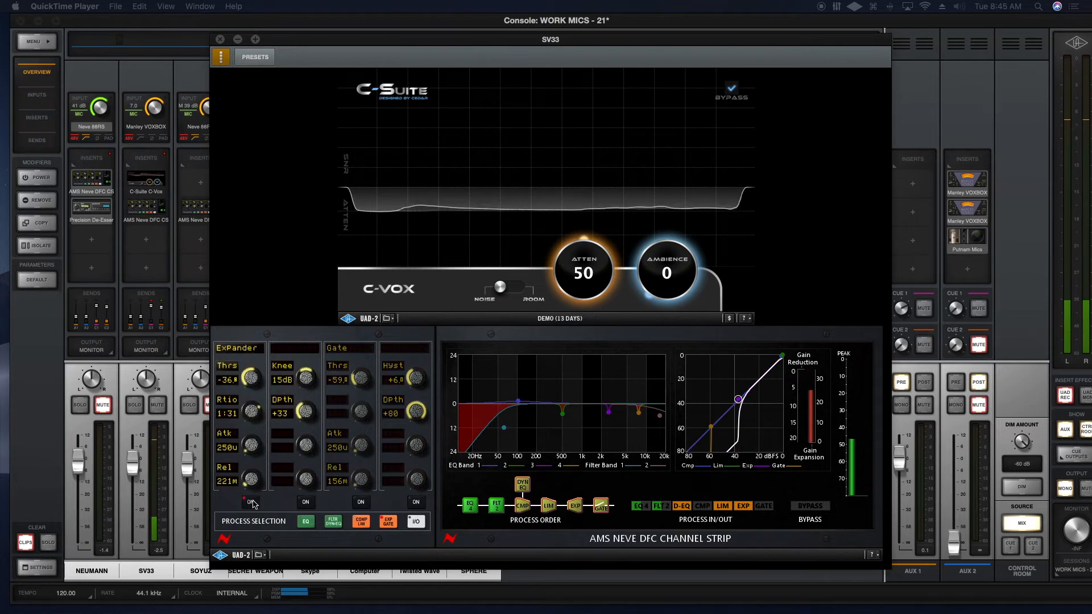
Turn on the Neve expander, try threshold -58 then -36, and set C-Vox ATTEN to 54.
left_click(361, 502)
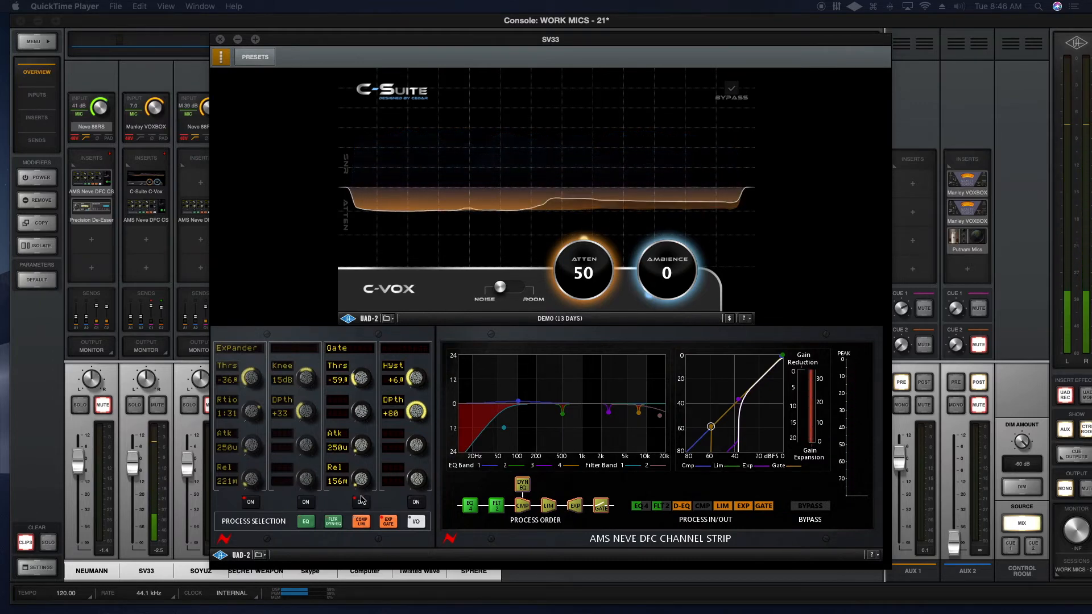
left_click_drag(238, 379, 233, 387)
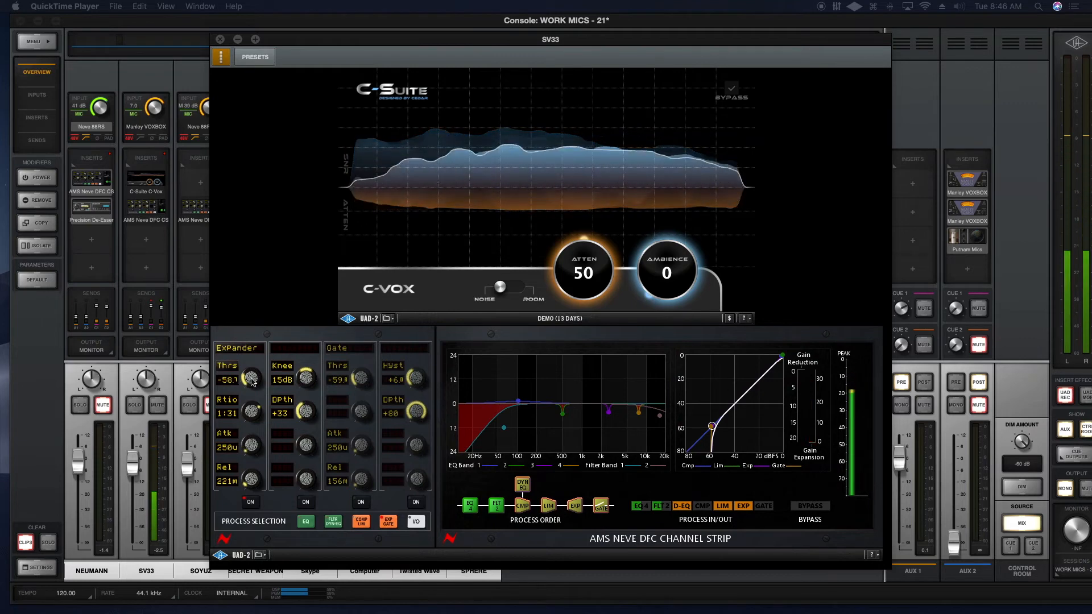
left_click_drag(251, 378, 274, 341)
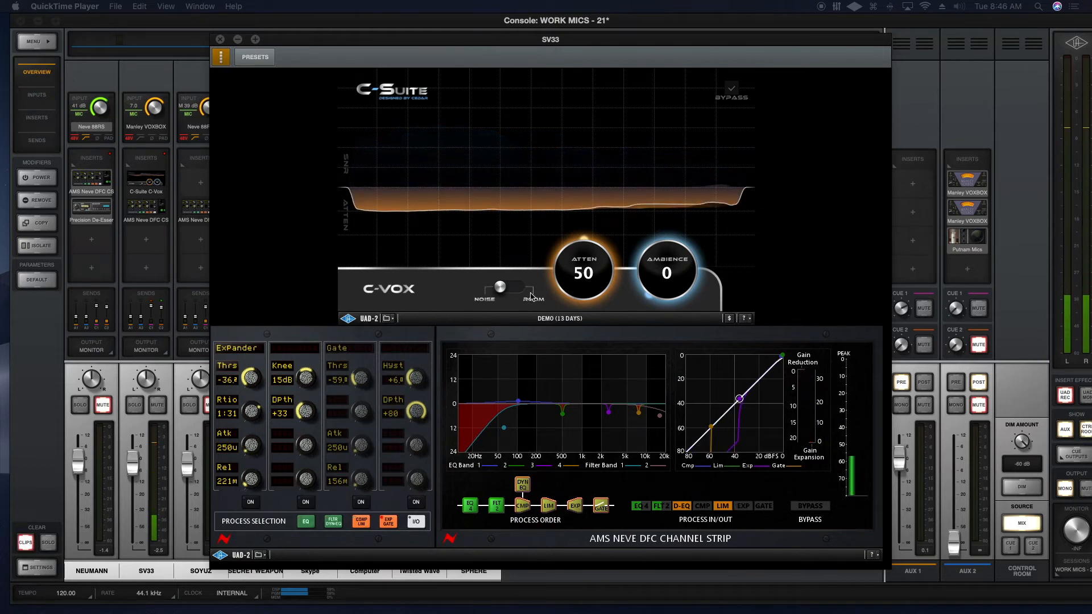
left_click_drag(583, 271, 583, 250)
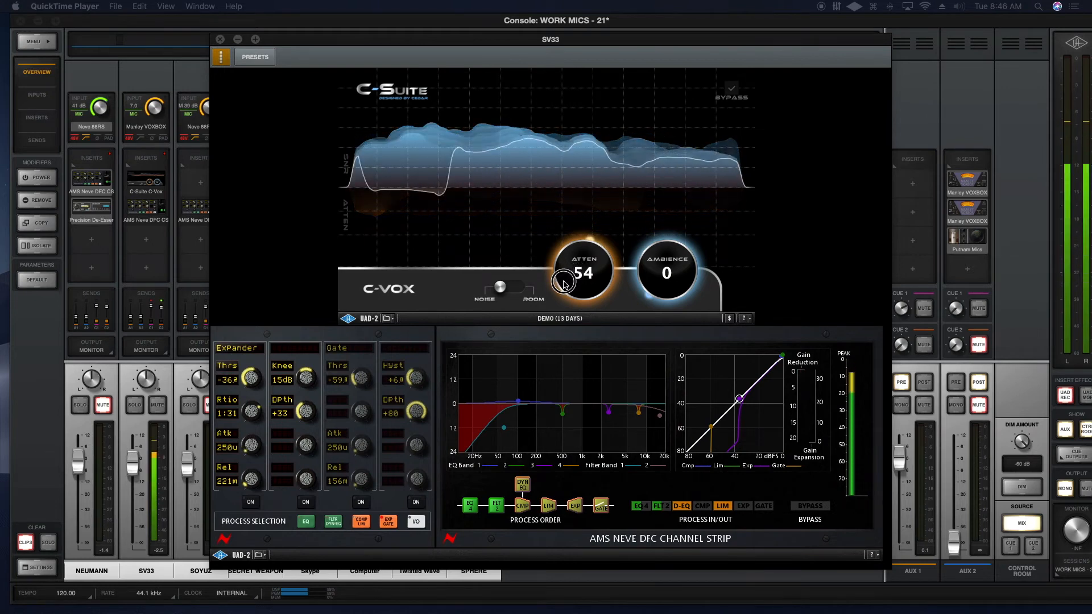
Lower the C-Vox attenuation from 54 through 52 and 45 to about 38.
left_click_drag(584, 272, 584, 278)
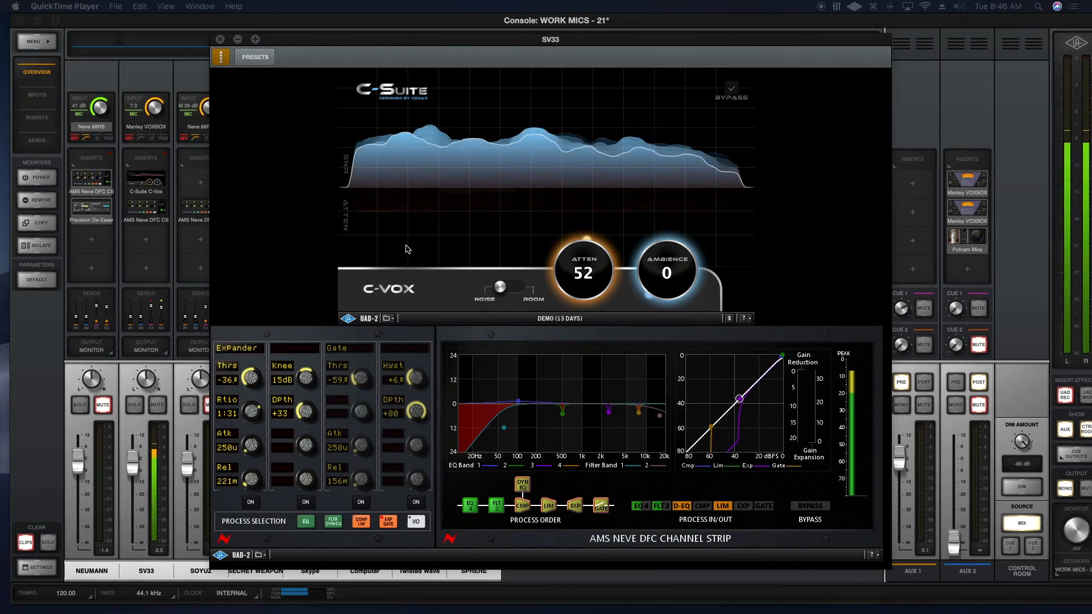
left_click_drag(582, 271, 582, 279)
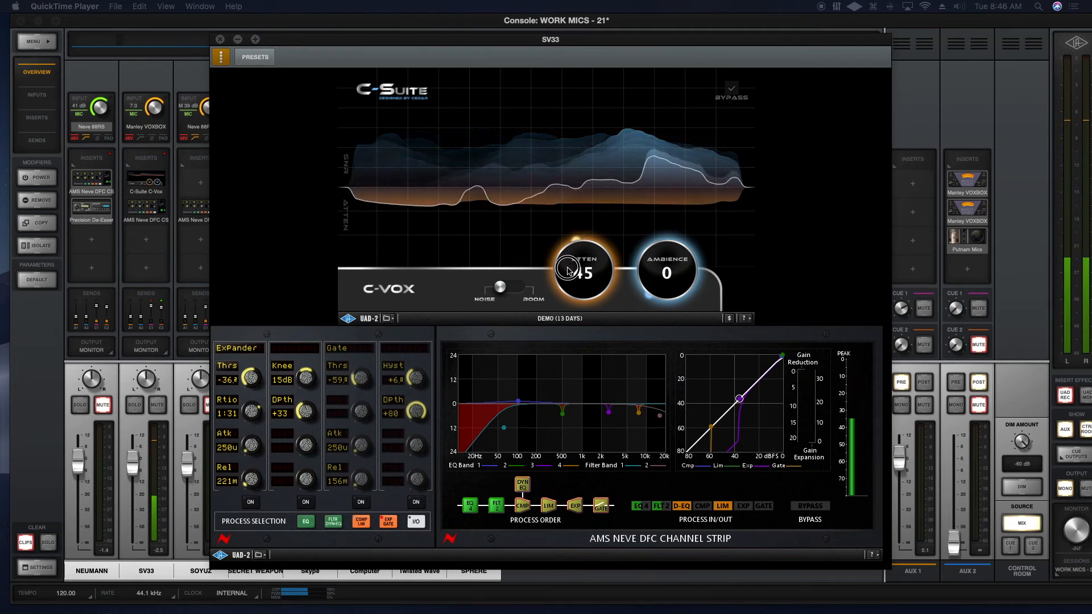
left_click_drag(581, 272, 581, 285)
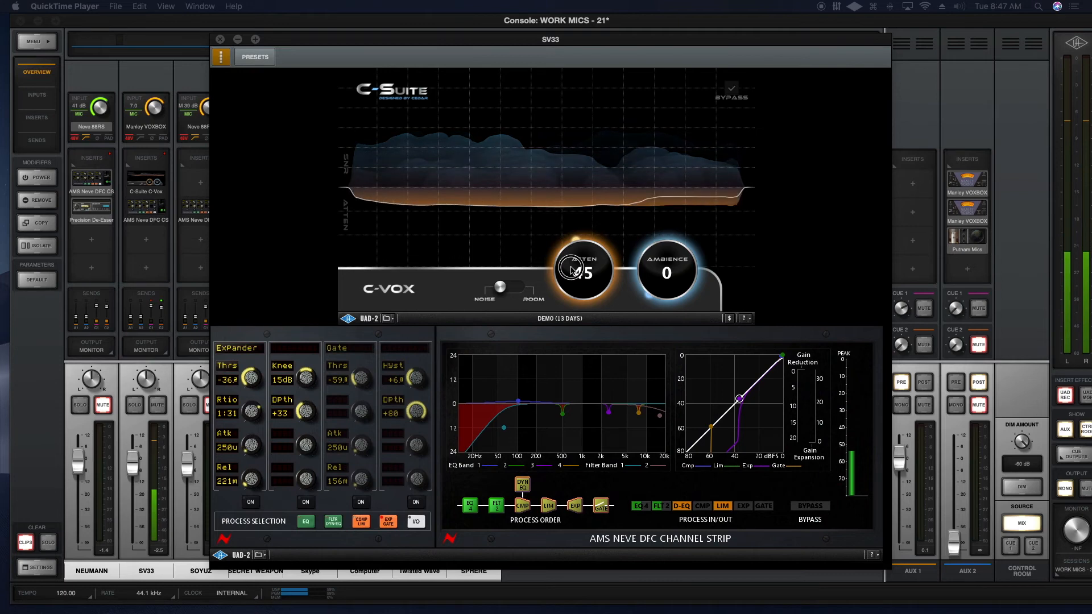
left_click_drag(581, 270, 581, 250)
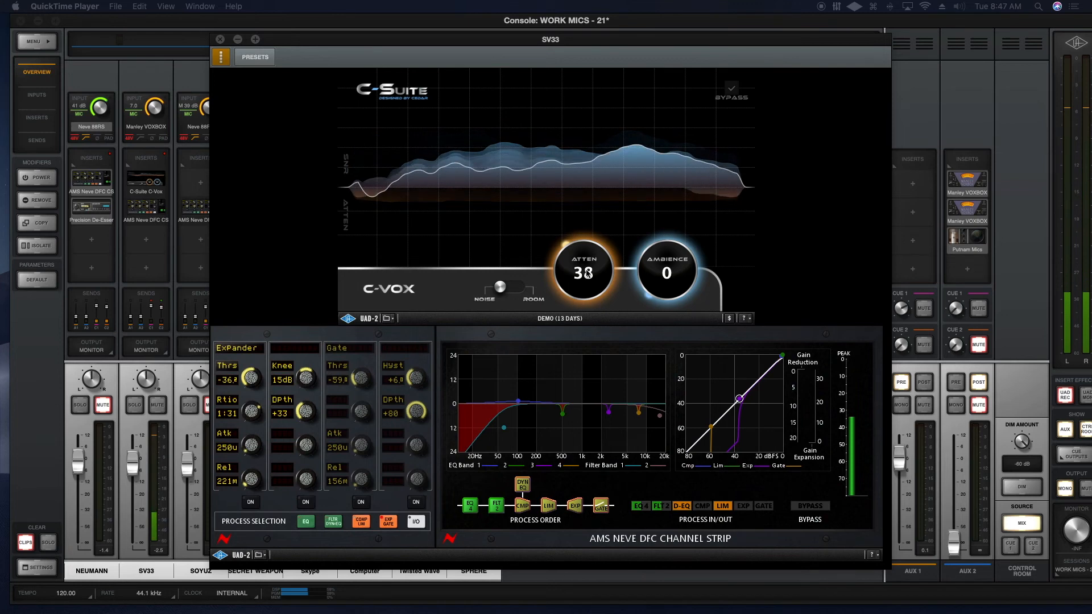
Push C-Vox ATTEN up to 98, then bring it back down to 49.
left_click_drag(583, 270, 584, 251)
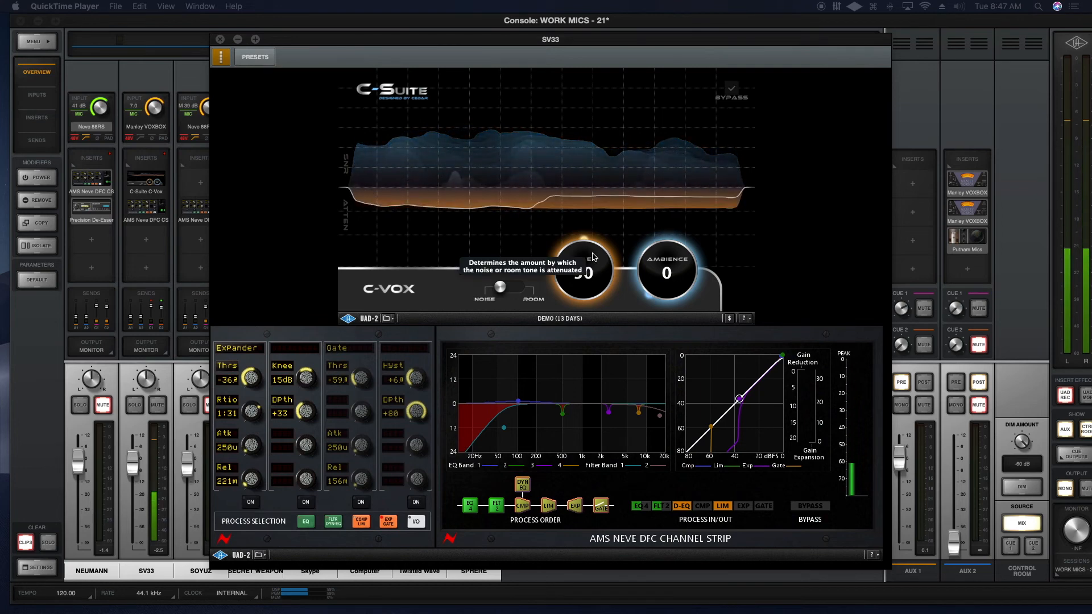
left_click_drag(584, 270, 611, 192)
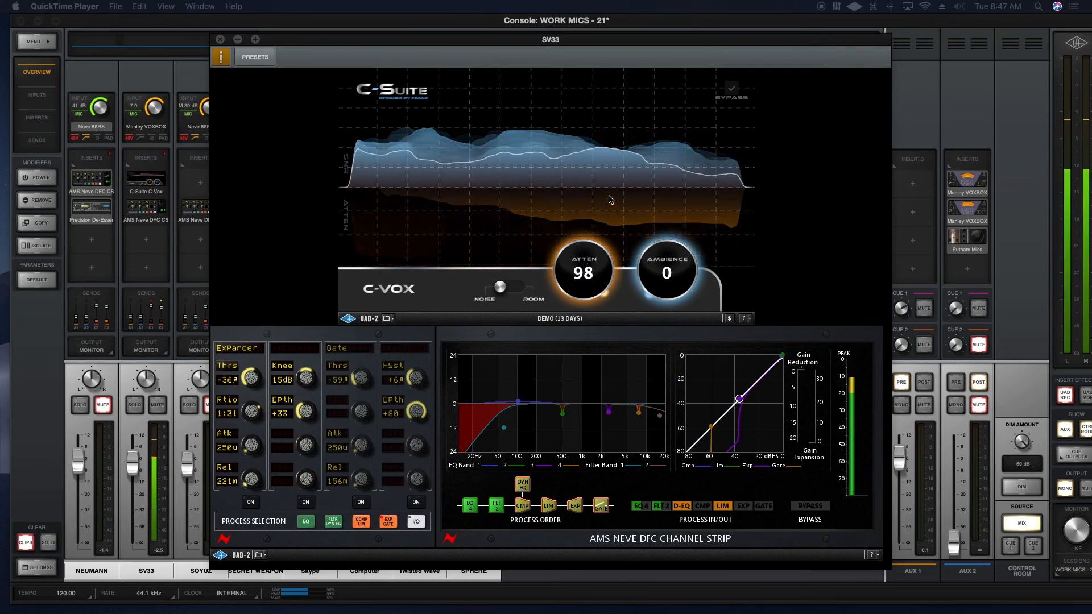
left_click_drag(583, 271, 588, 264)
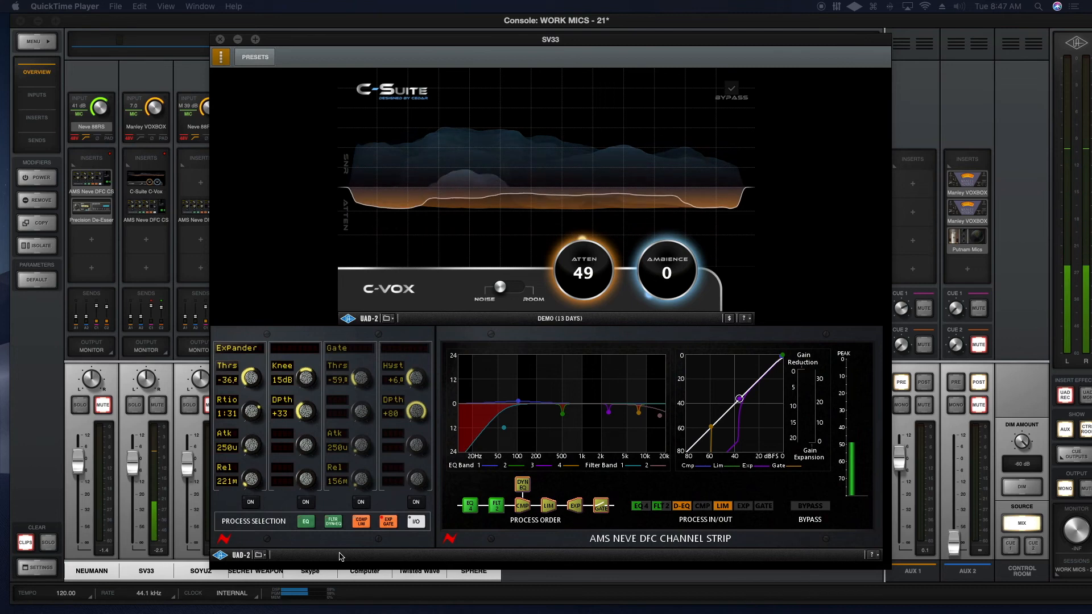
Turn on the Neve expander at a -60 threshold and bypass C-Vox for comparison.
left_click(249, 502)
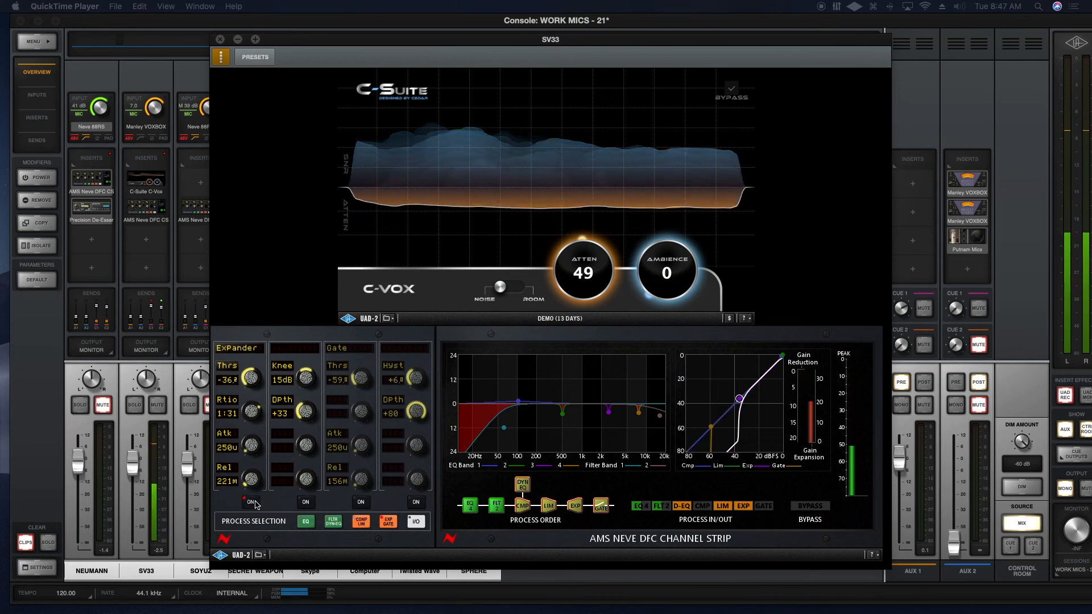
left_click_drag(227, 407, 226, 425)
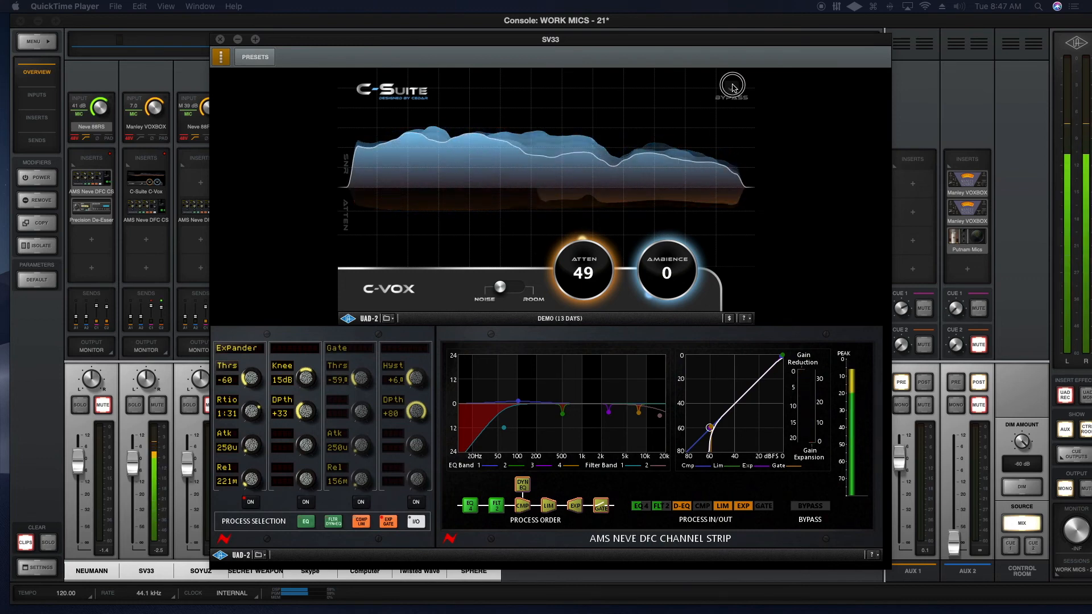
left_click(730, 86)
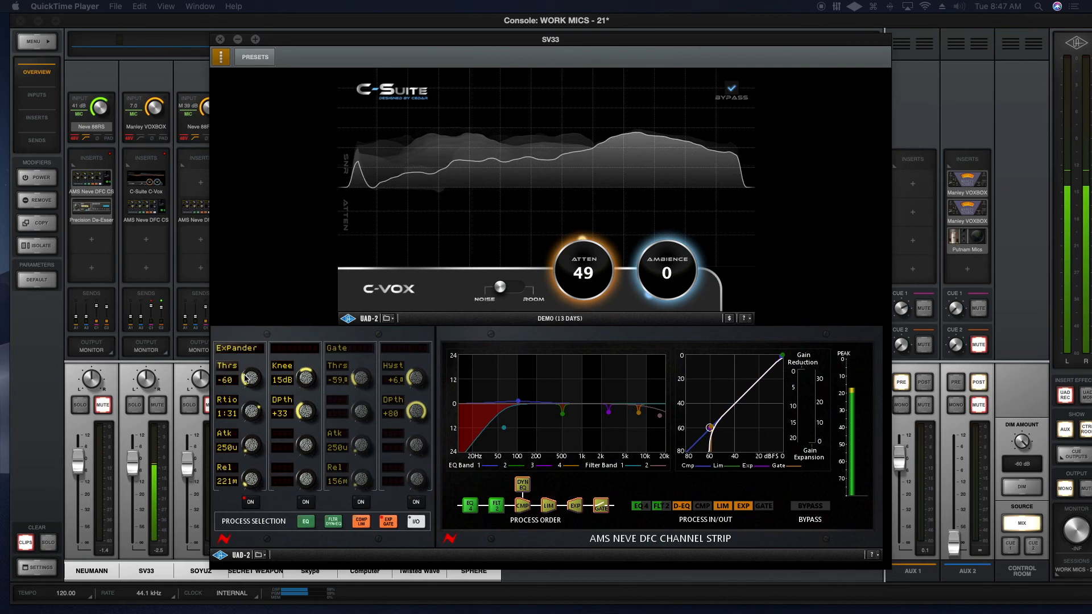